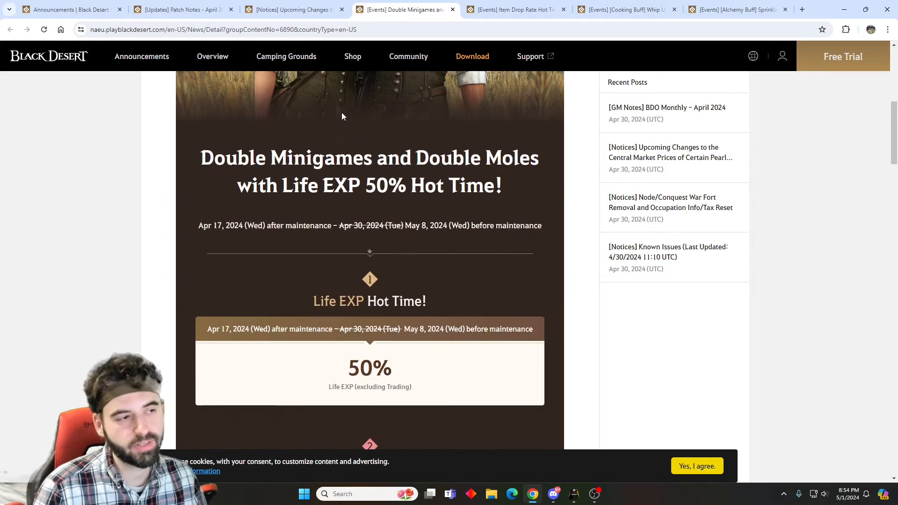
# Scroll through the currently open event announcement page before moving on.
pyautogui.scroll(-3)
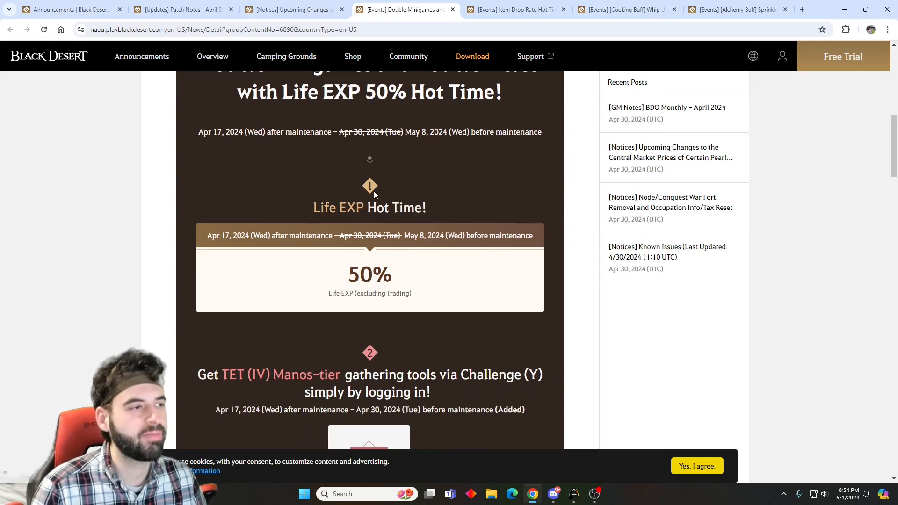
pyautogui.scroll(3)
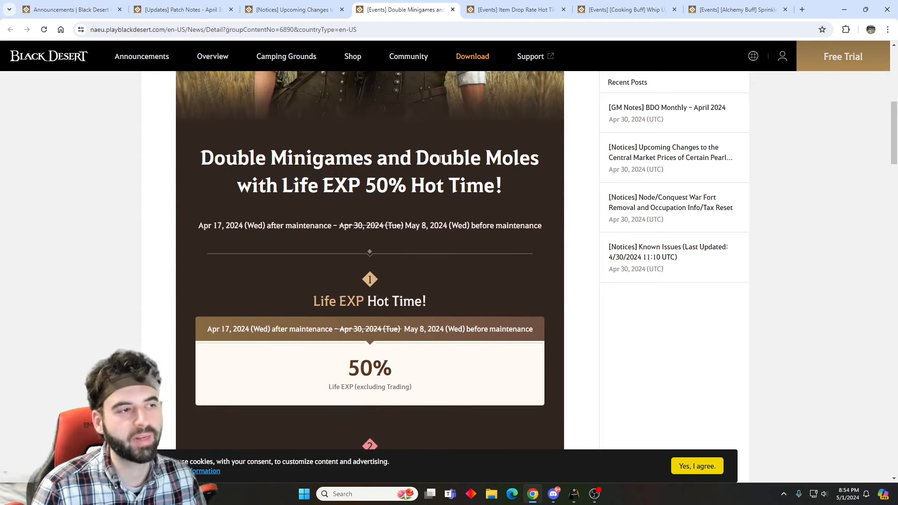
pyautogui.scroll(-3)
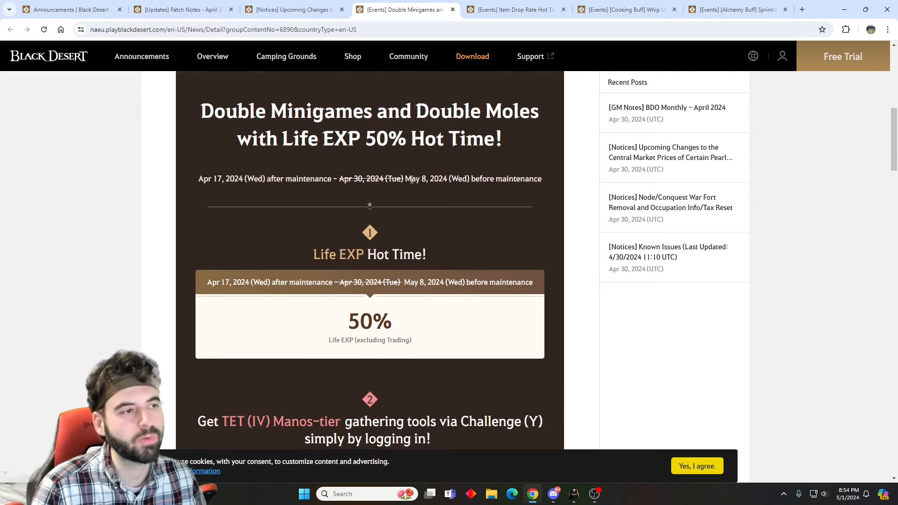
pyautogui.scroll(-3)
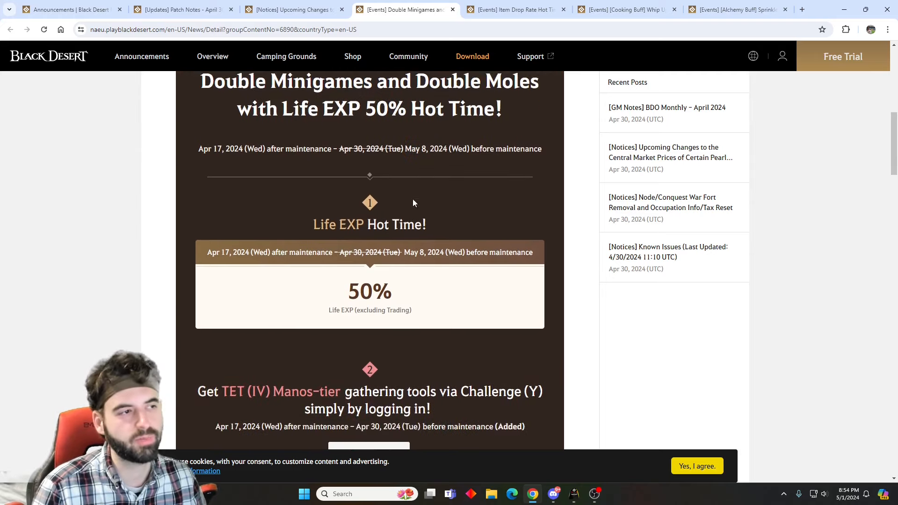
pyautogui.scroll(-3)
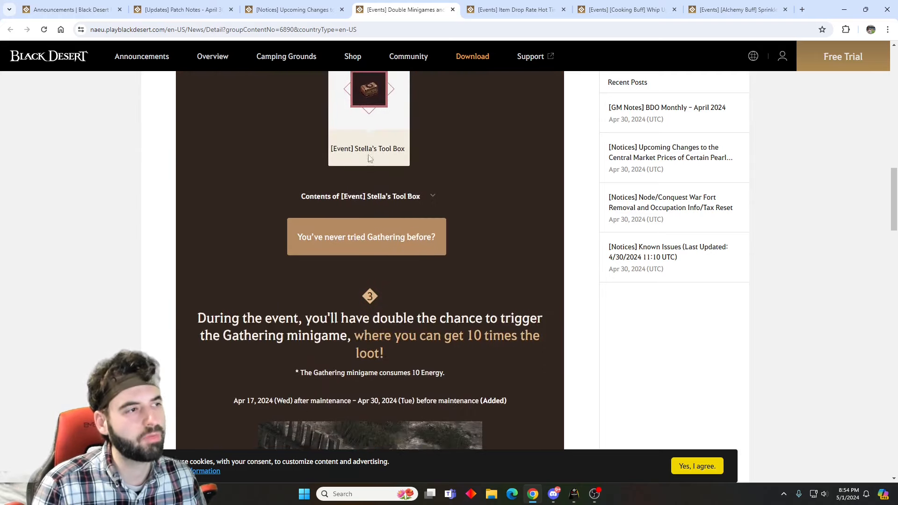
pyautogui.scroll(-3)
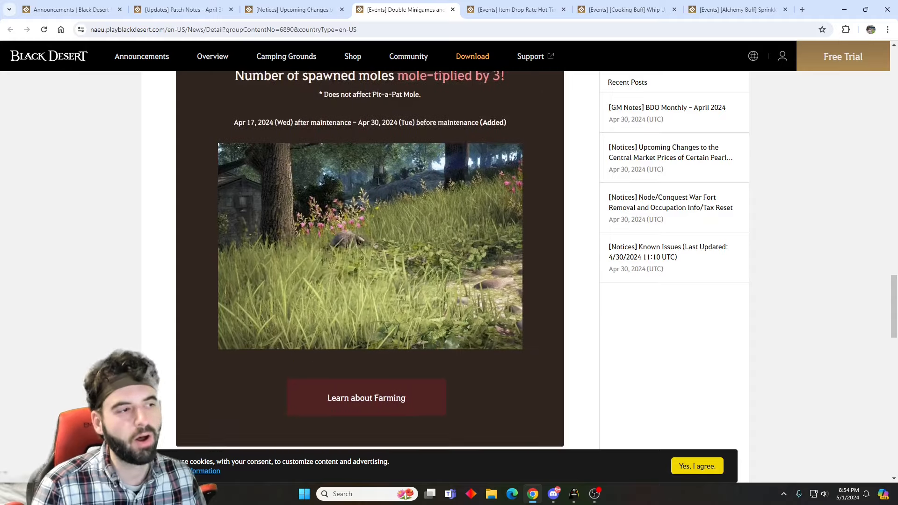
pyautogui.scroll(-3)
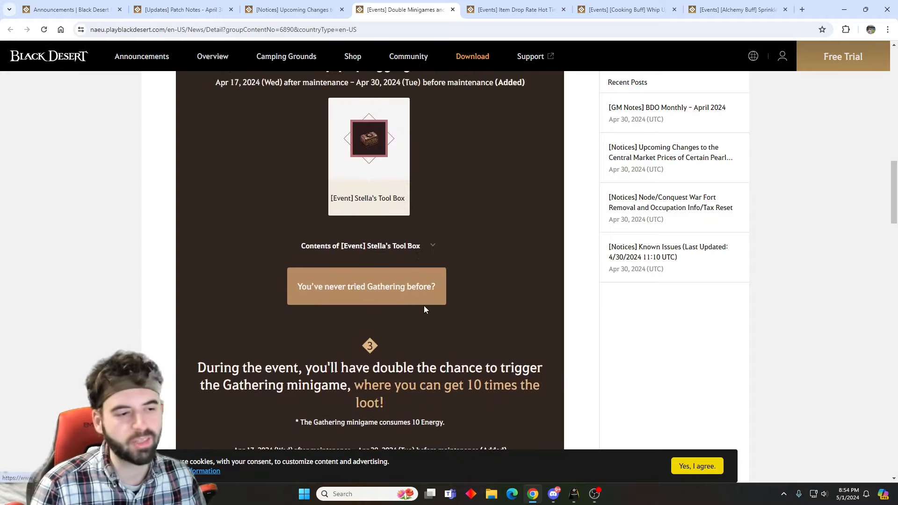
pyautogui.moveTo(574, 493)
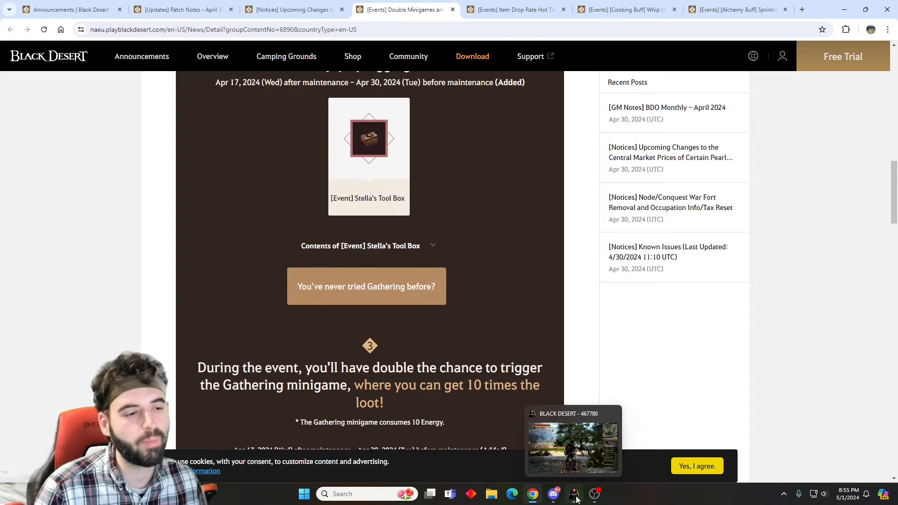
pyautogui.scroll(3)
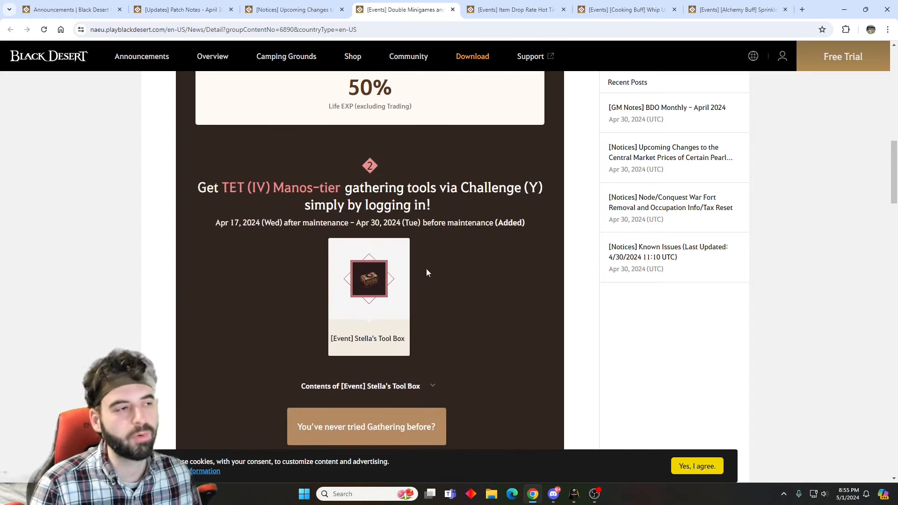
pyautogui.scroll(3)
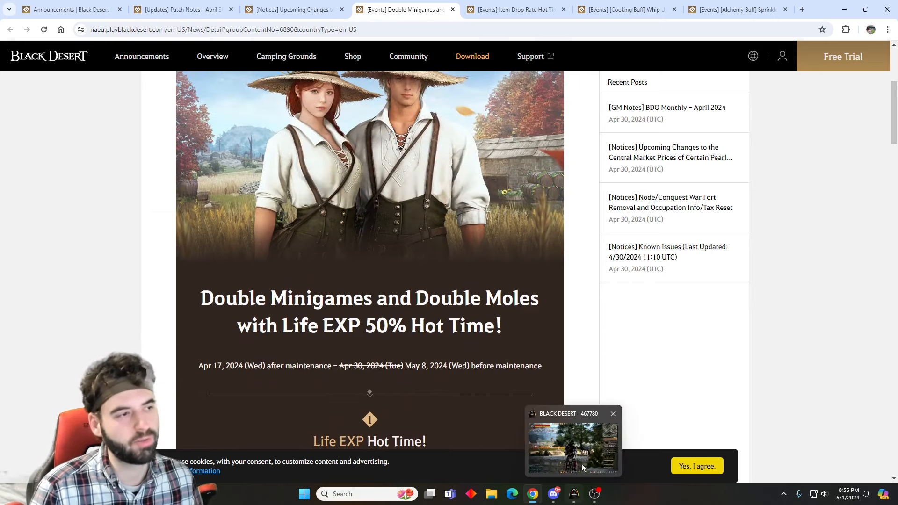
pyautogui.click(611, 413)
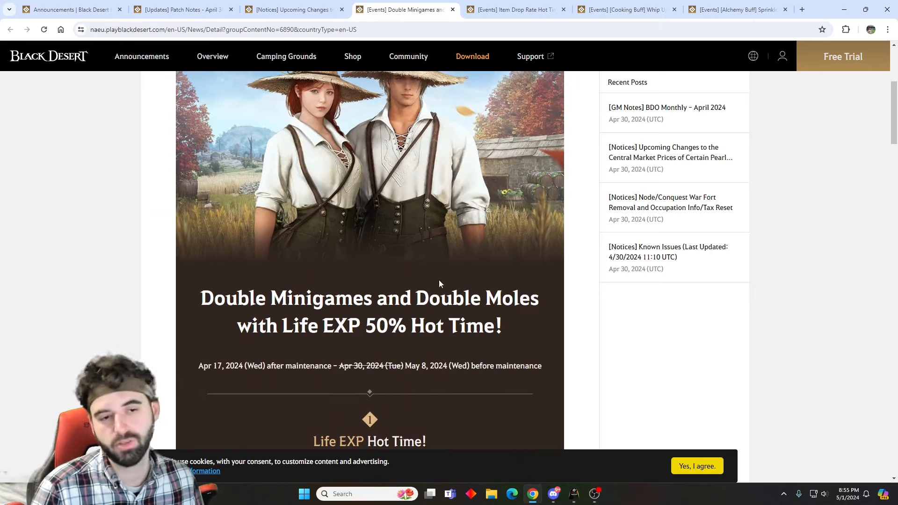
pyautogui.scroll(-3)
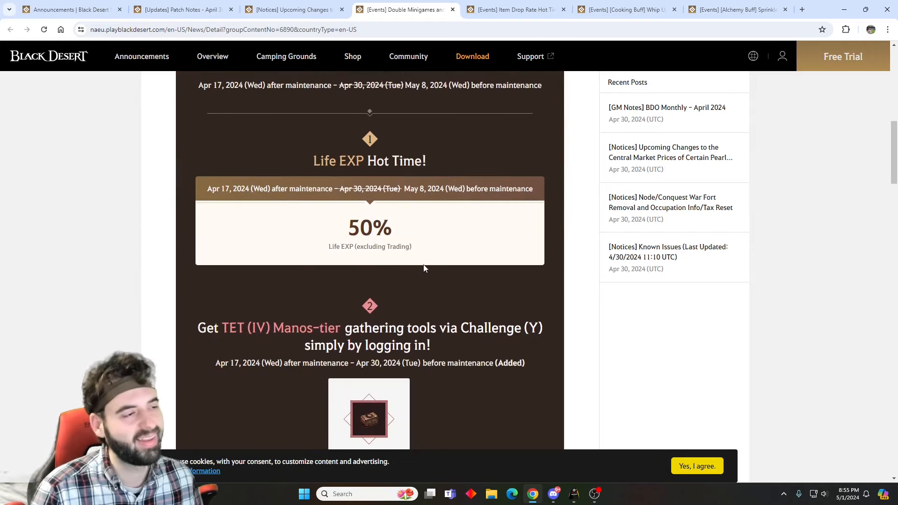
pyautogui.scroll(3)
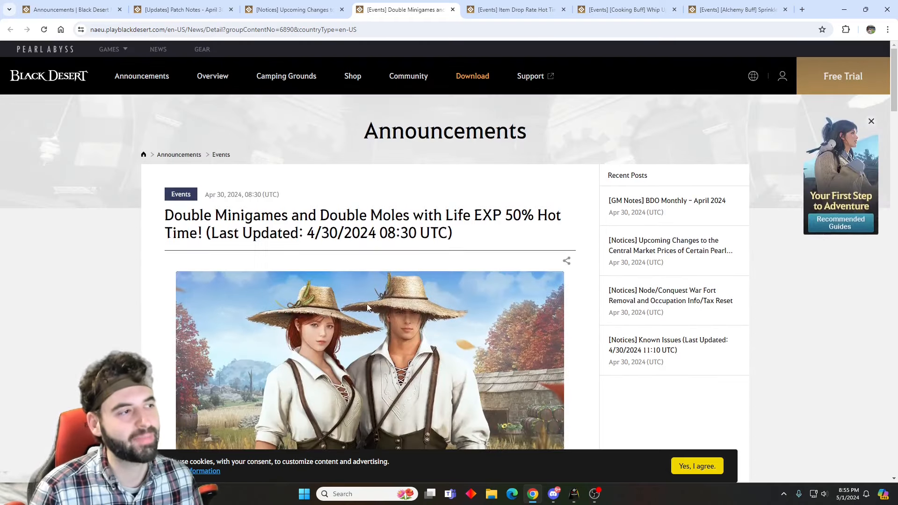
# Show the April Item Drop Rate Hot Time announcement and its EXP and drop-rate boost table.
pyautogui.click(513, 9)
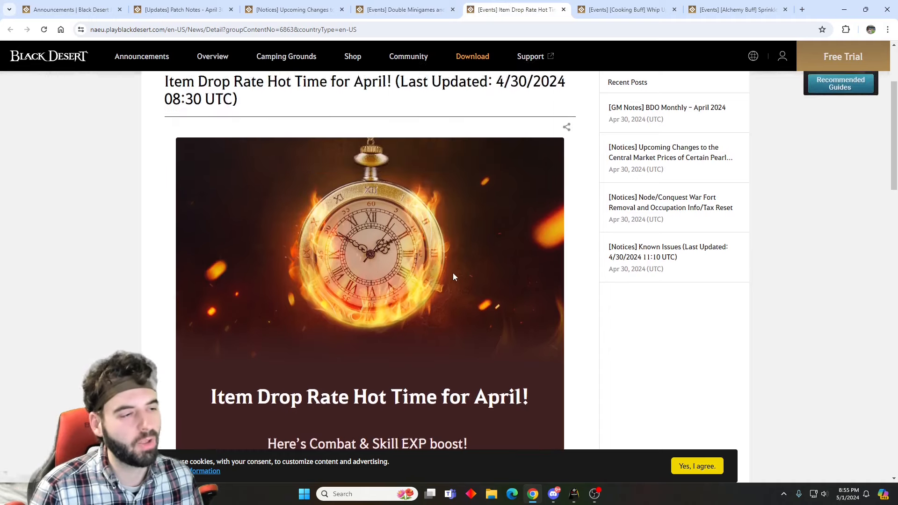
pyautogui.scroll(-3)
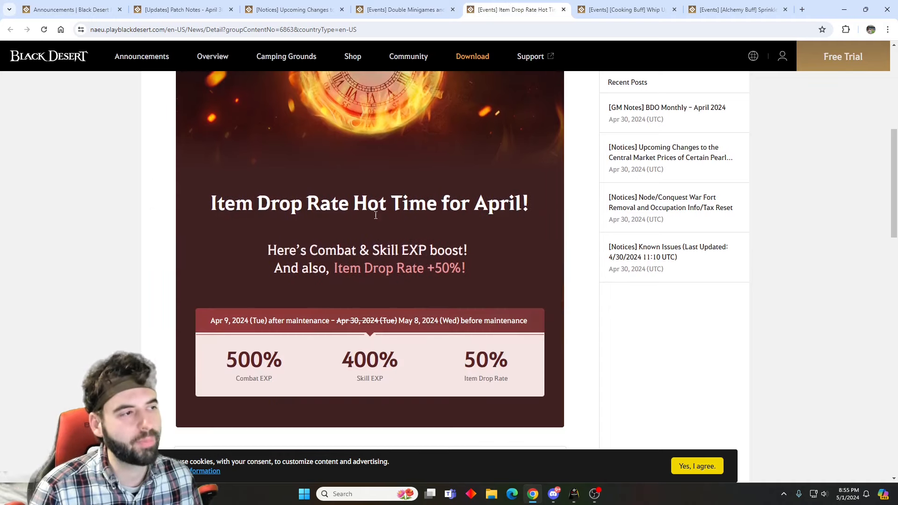
pyautogui.scroll(-3)
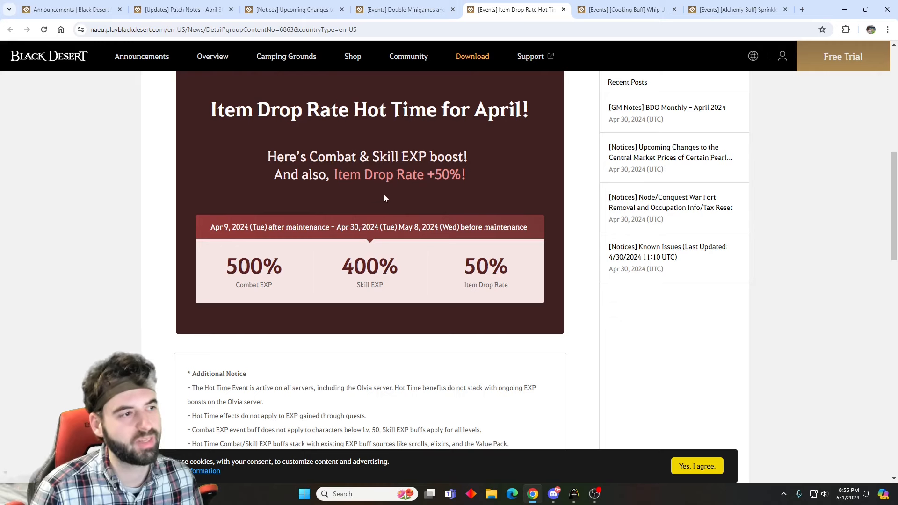
pyautogui.moveTo(382, 177)
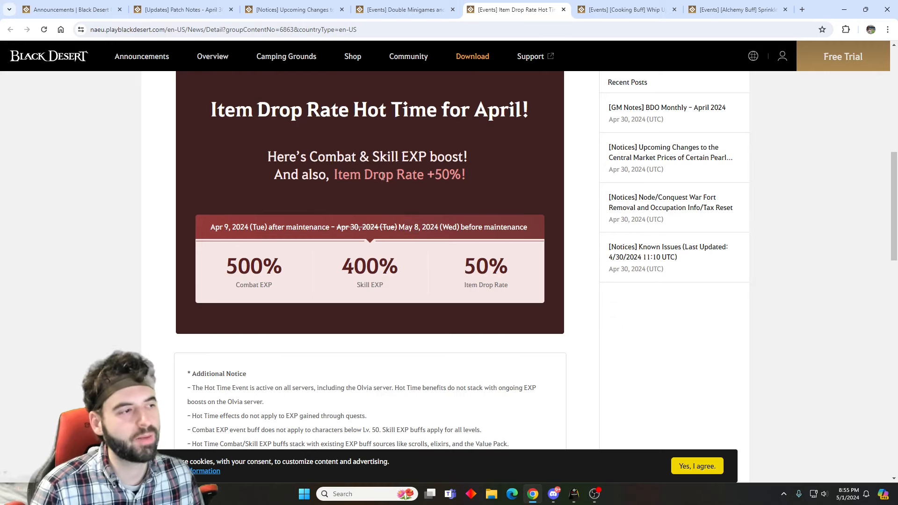
pyautogui.moveTo(426, 268)
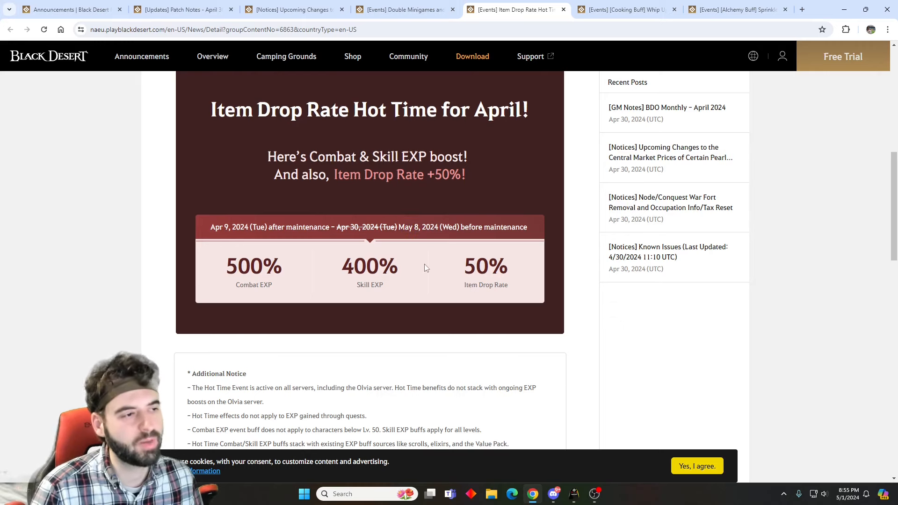
pyautogui.moveTo(478, 135)
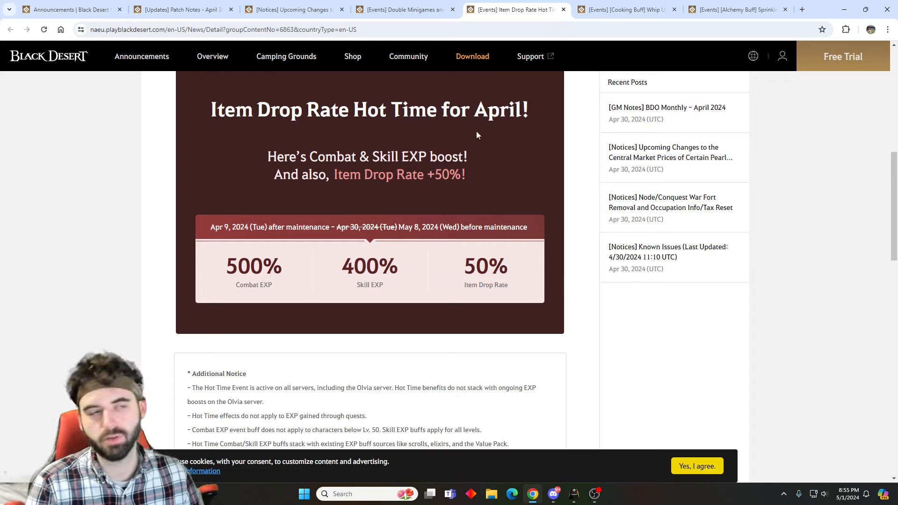
# Show the Cooking Buff event announcement with its cooking utensil and Dalishain's cooking buff.
pyautogui.click(627, 9)
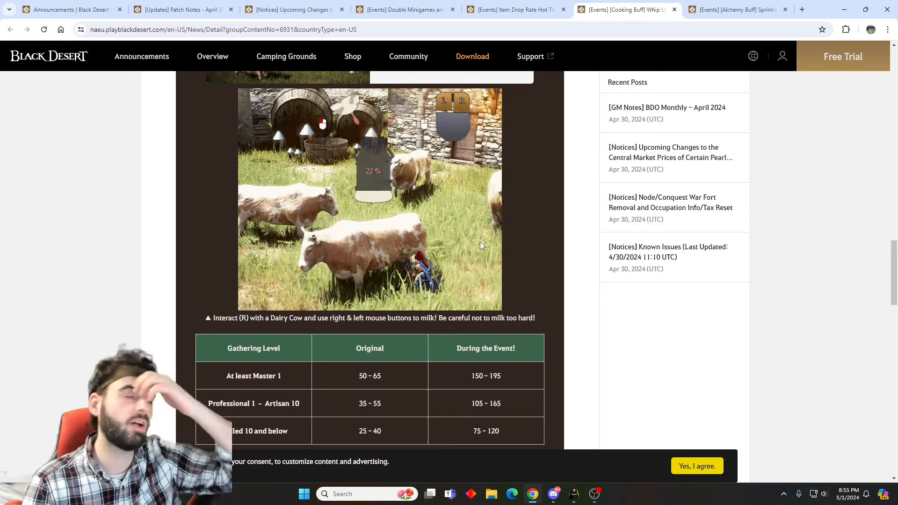
pyautogui.scroll(-3)
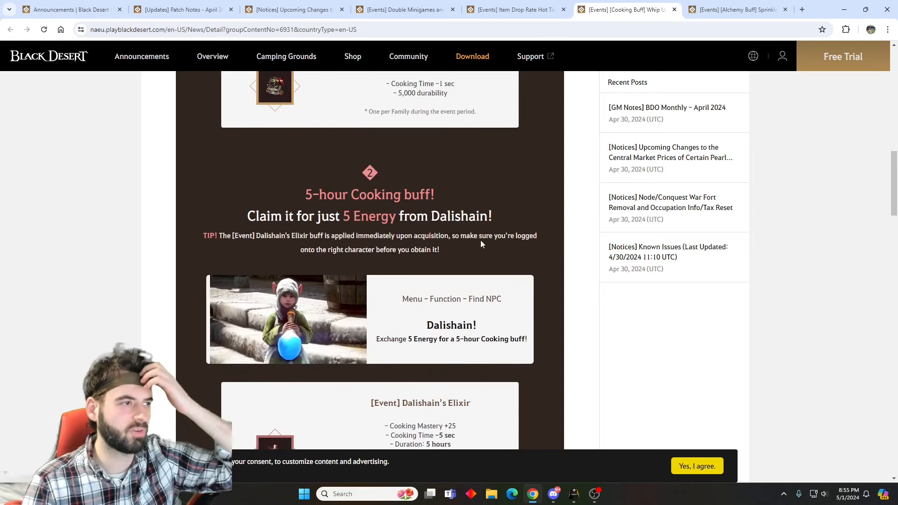
pyautogui.scroll(3)
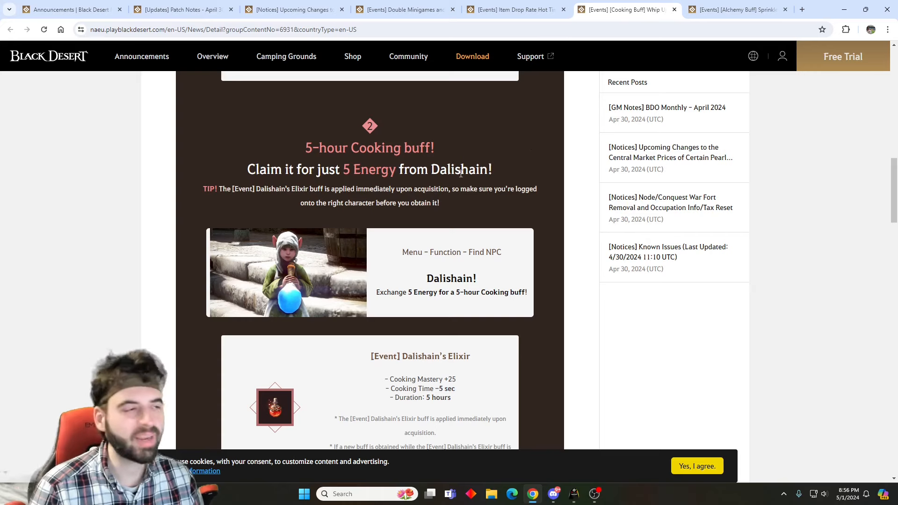
pyautogui.scroll(-3)
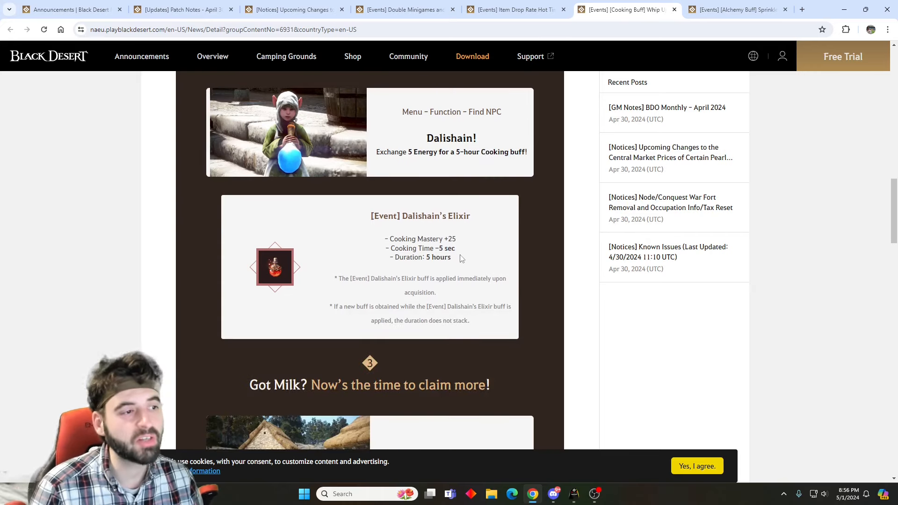
pyautogui.moveTo(473, 278)
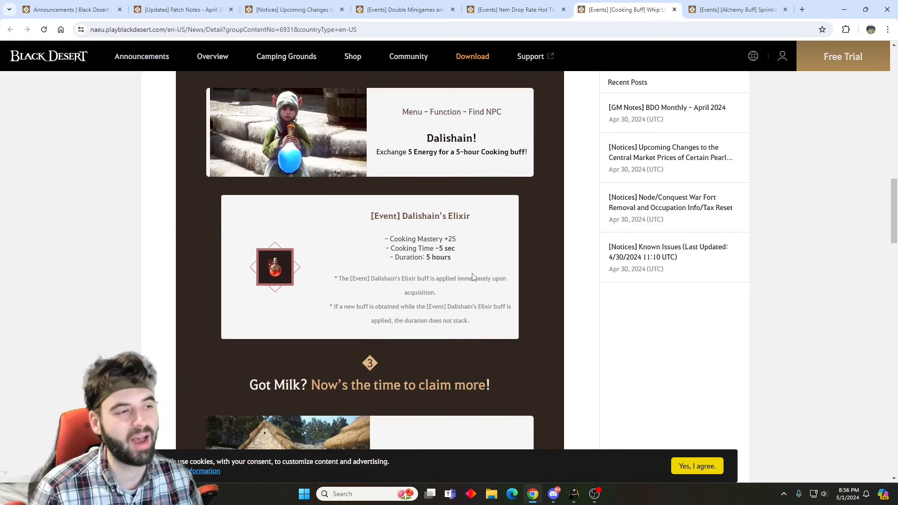
pyautogui.moveTo(482, 258)
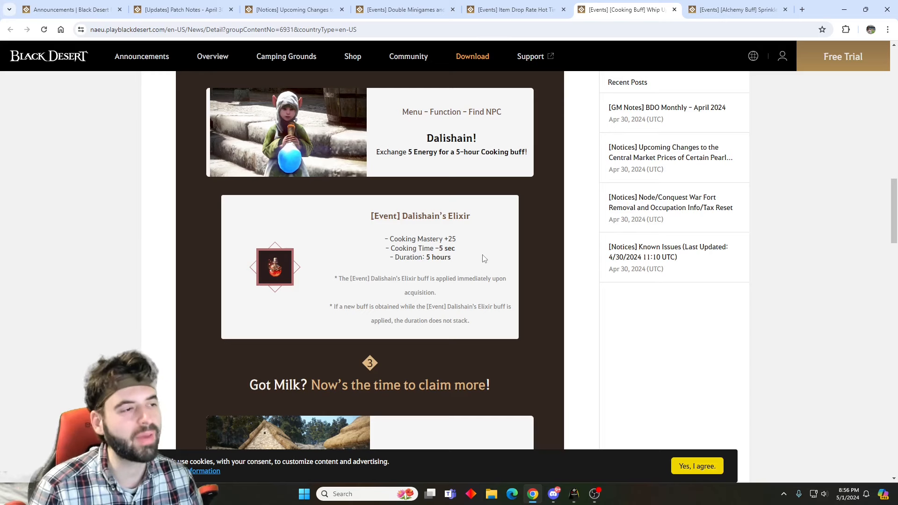
pyautogui.moveTo(409, 342)
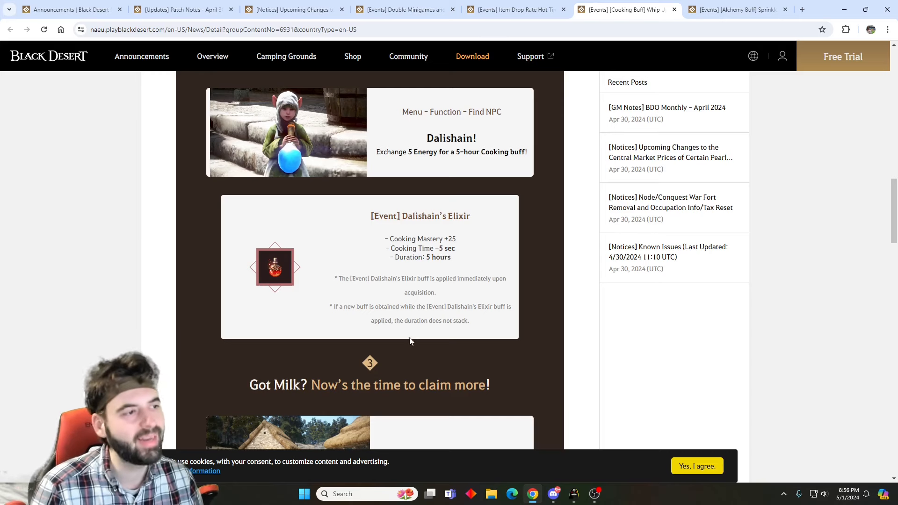
pyautogui.moveTo(437, 242)
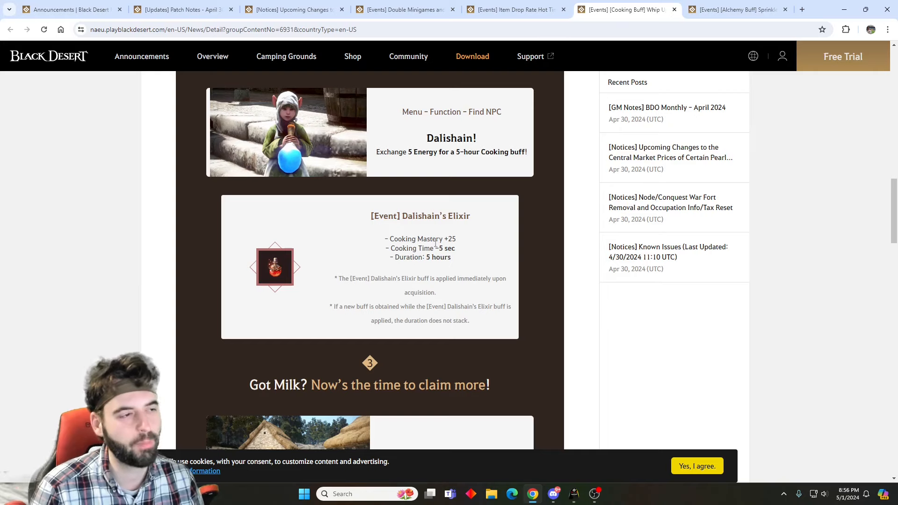
# Read the cow-milking minigame tripled milk gains and the Additional Notices, then return upward.
pyautogui.scroll(3)
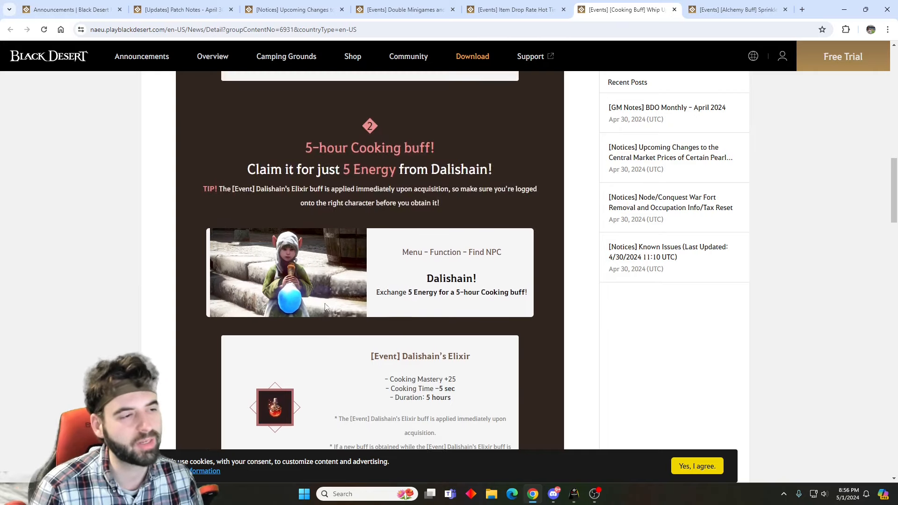
pyautogui.scroll(-3)
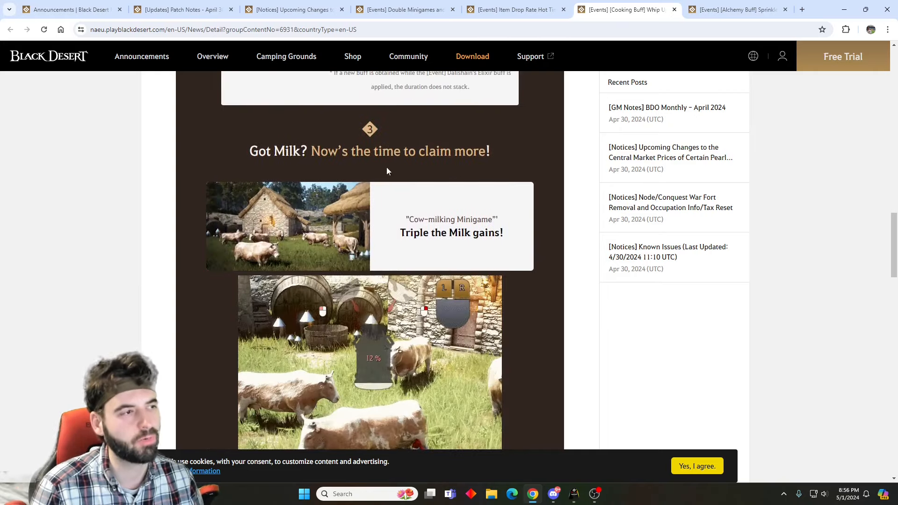
pyautogui.scroll(3)
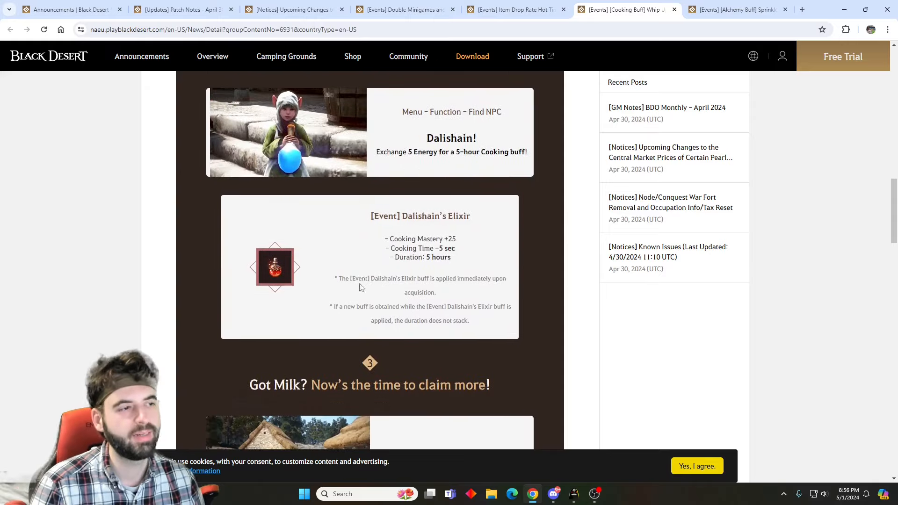
pyautogui.scroll(-3)
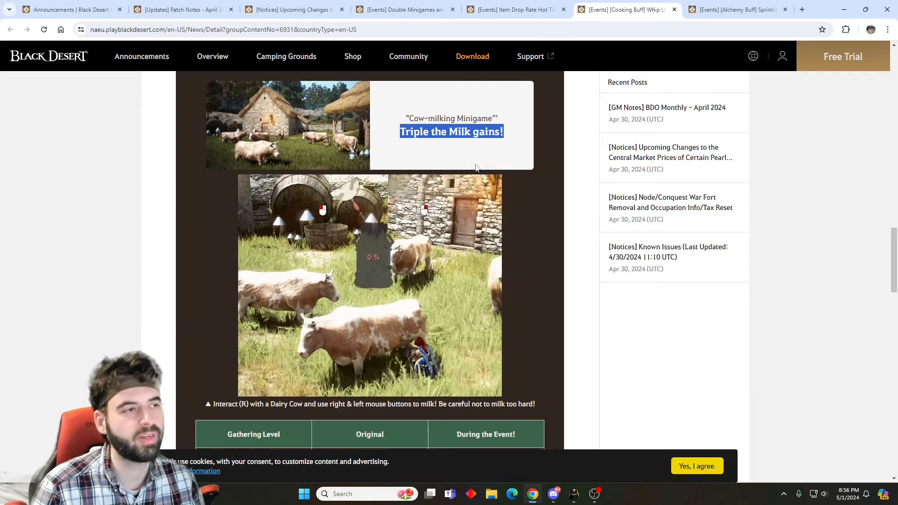
pyautogui.scroll(-3)
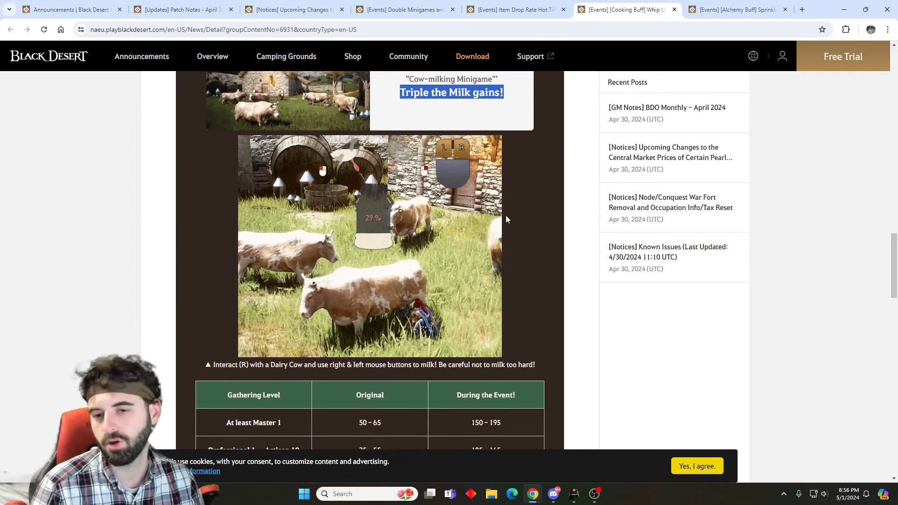
pyautogui.scroll(-3)
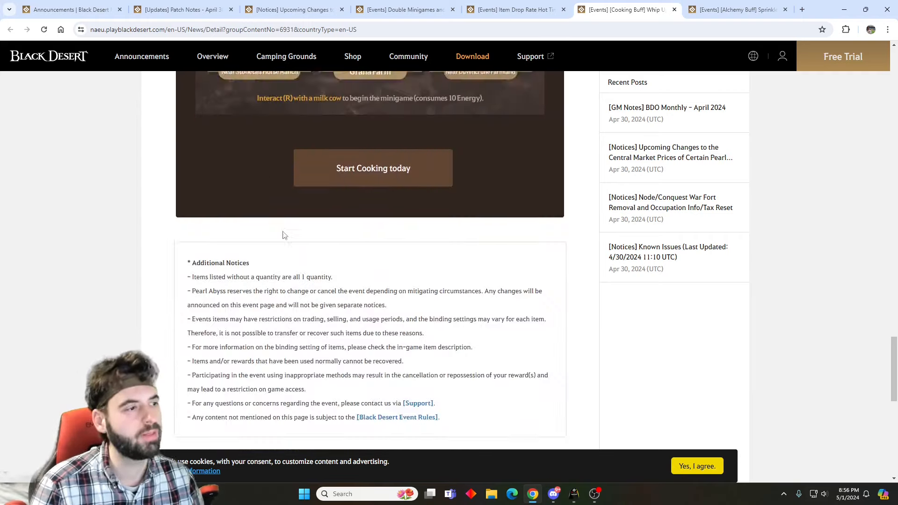
pyautogui.scroll(3)
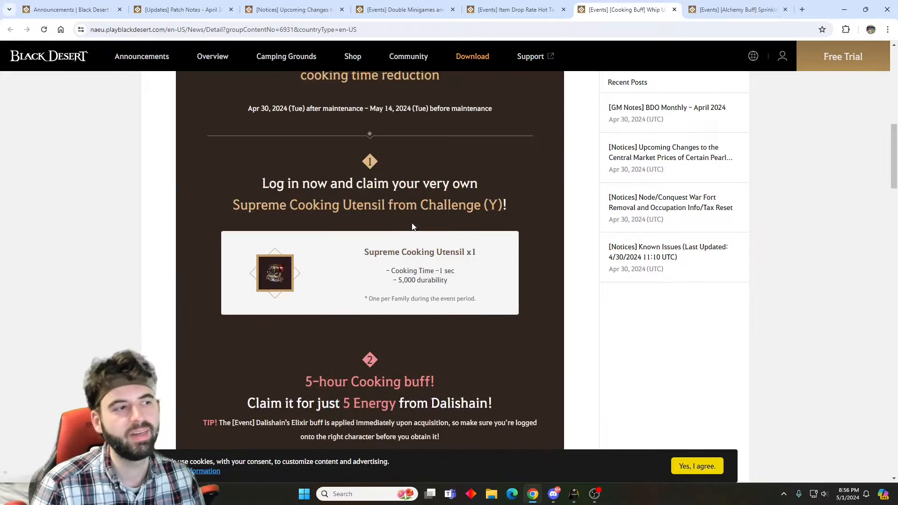
# Show the Alchemy Buff event with its Supreme Alchemy Tool and Dalishain's 5-hour alchemy buff.
pyautogui.click(739, 9)
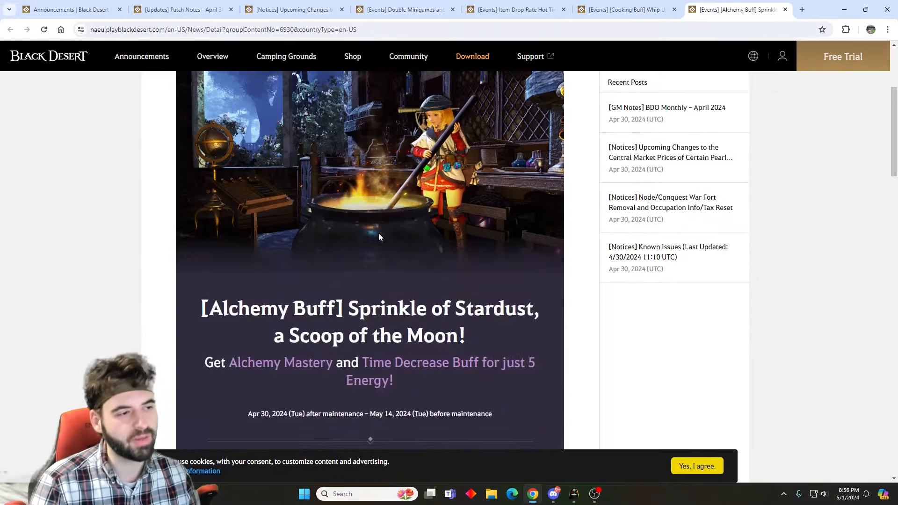
pyautogui.scroll(-3)
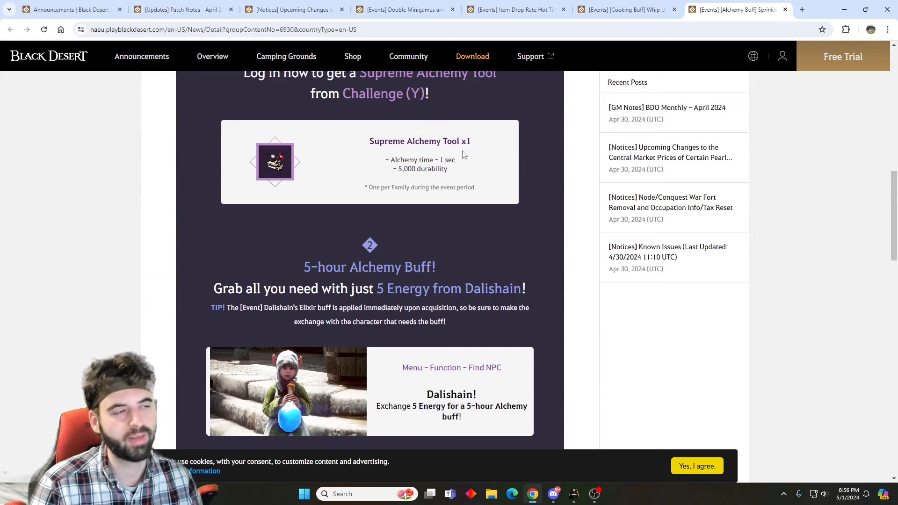
pyautogui.scroll(-3)
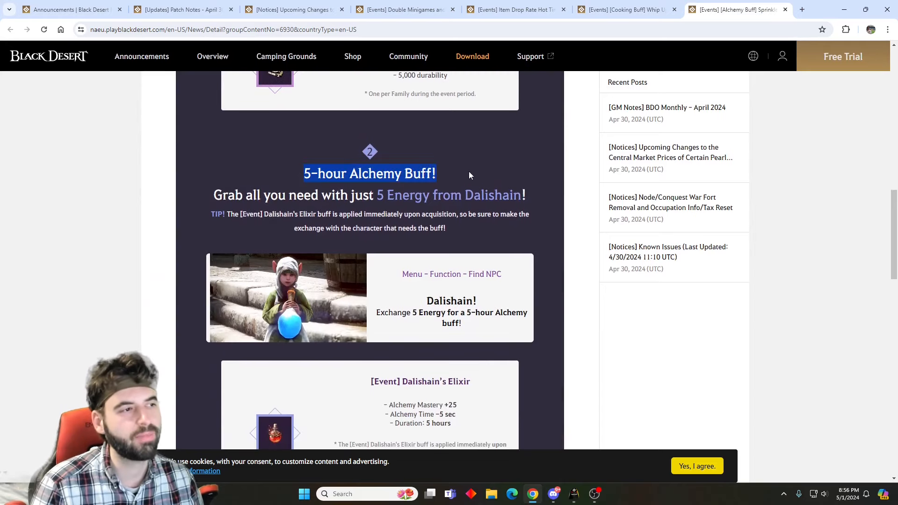
pyautogui.scroll(-3)
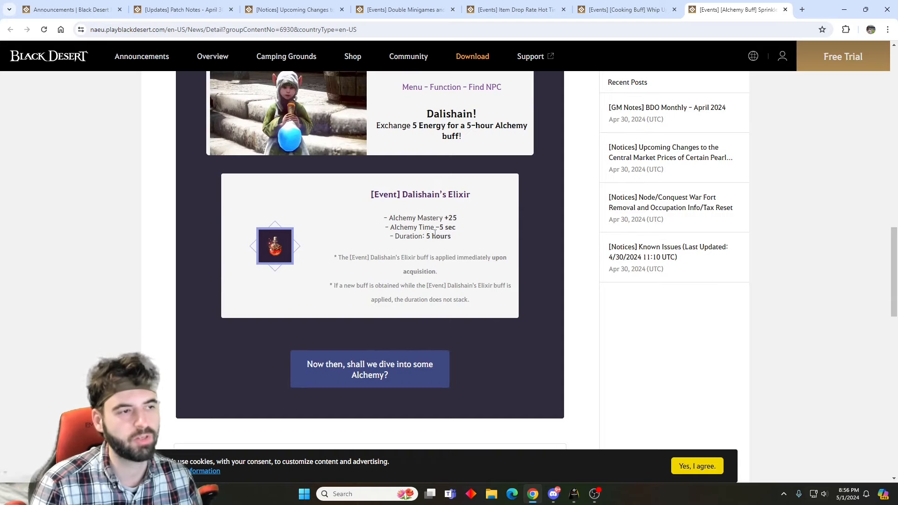
# Return to the Cooking Buff announcement and scroll back toward its top.
pyautogui.click(626, 9)
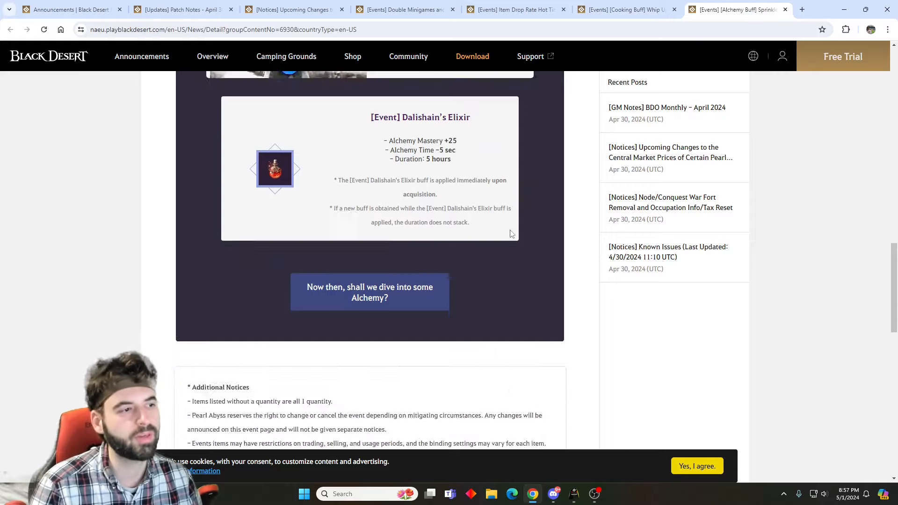
pyautogui.scroll(3)
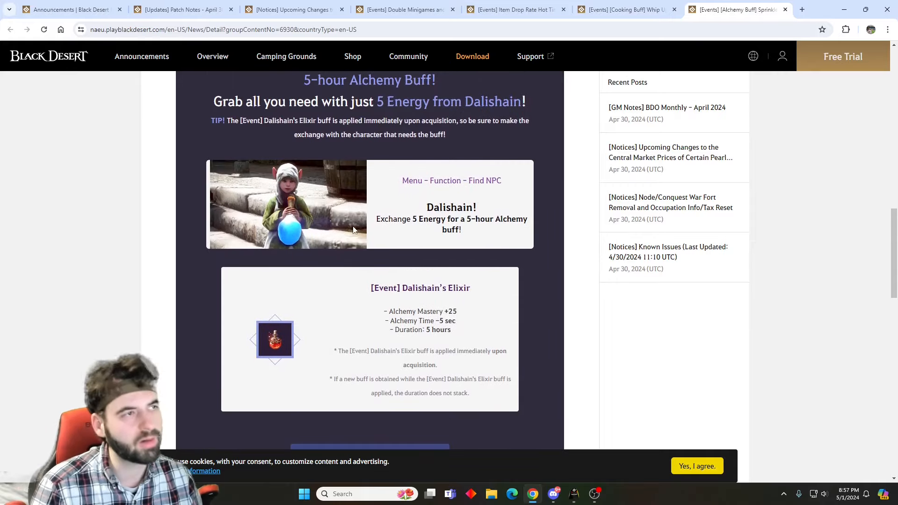
pyautogui.scroll(3)
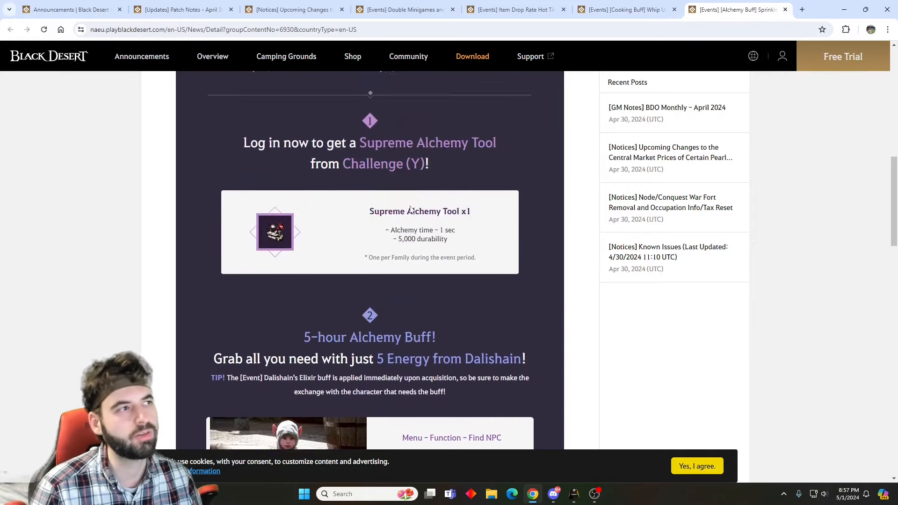
# Show the April 30, 2024 patch notes' event summaries, music note limit and chat title changes.
pyautogui.click(181, 9)
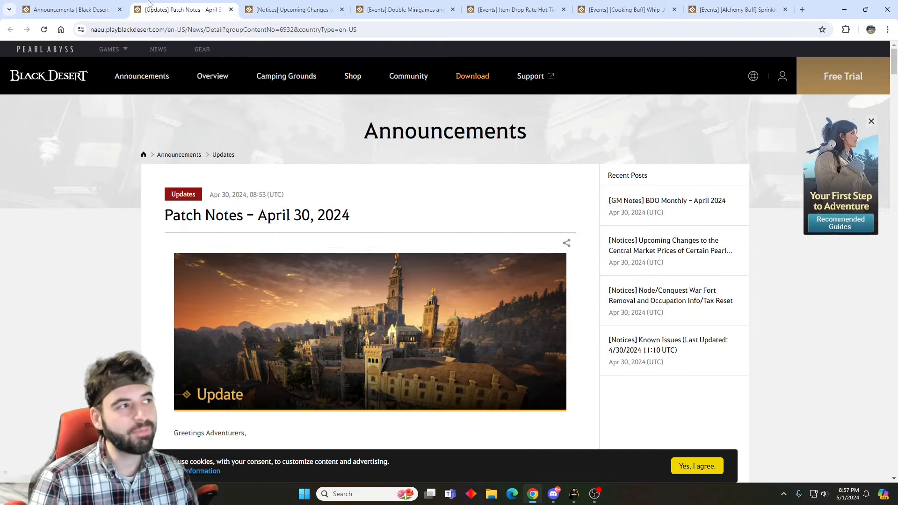
pyautogui.moveTo(302, 279)
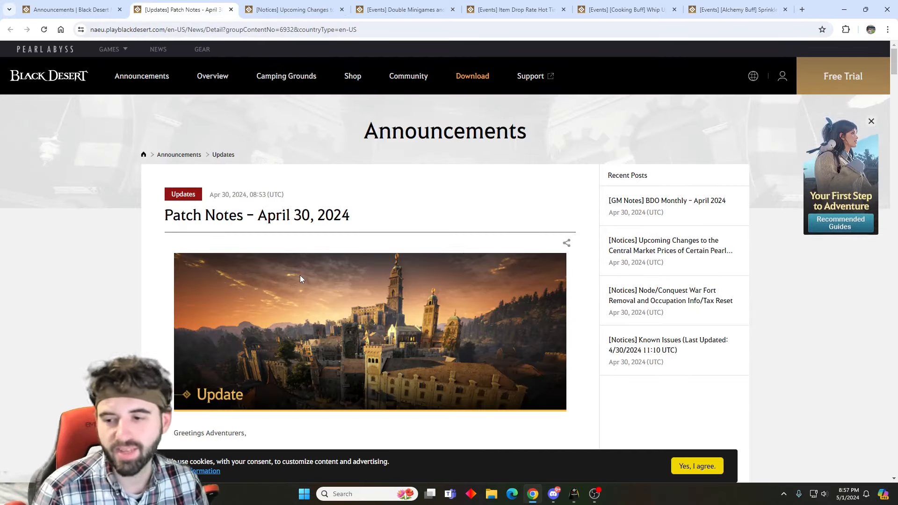
pyautogui.scroll(-3)
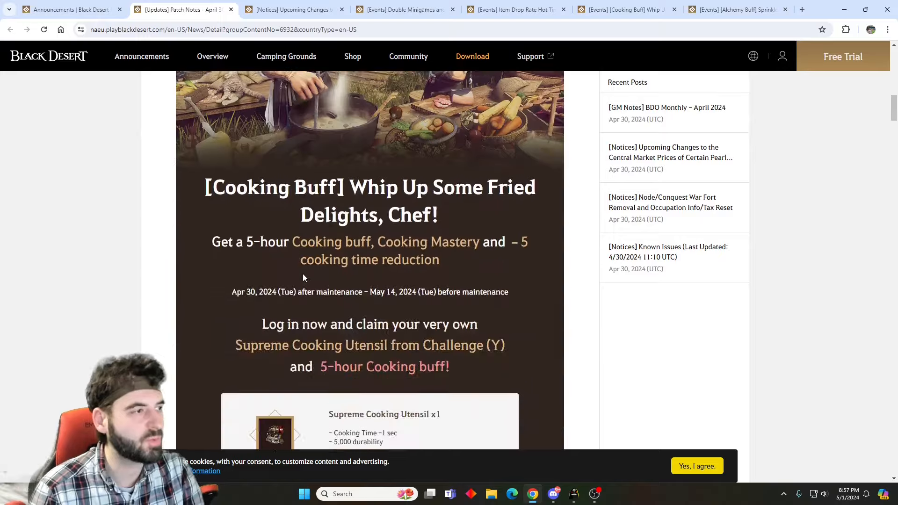
pyautogui.scroll(-3)
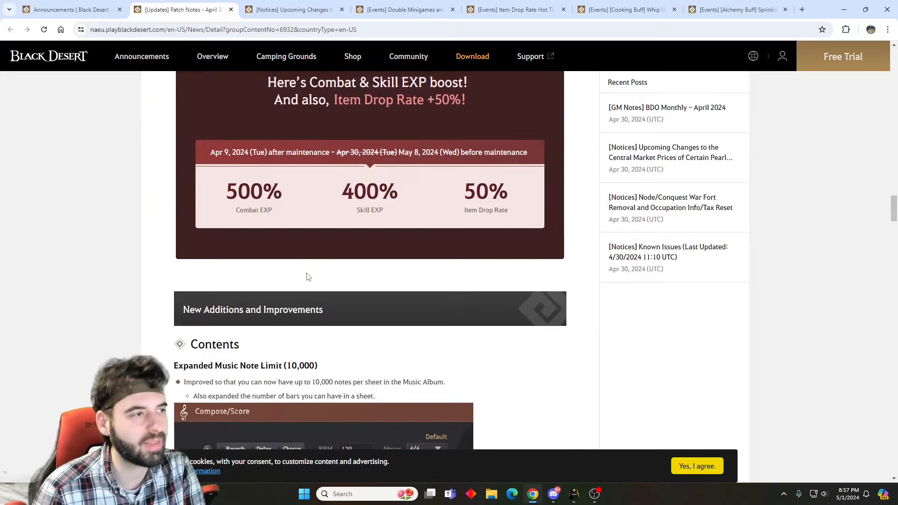
pyautogui.scroll(-3)
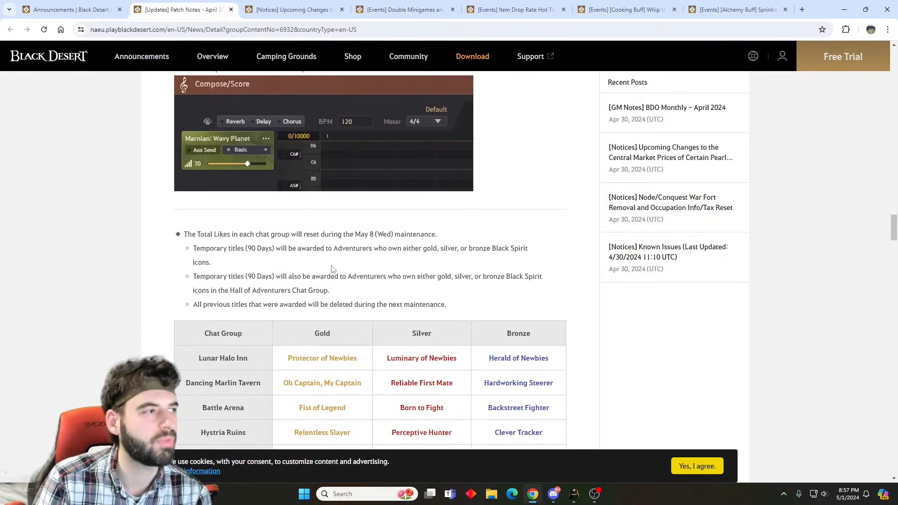
pyautogui.scroll(3)
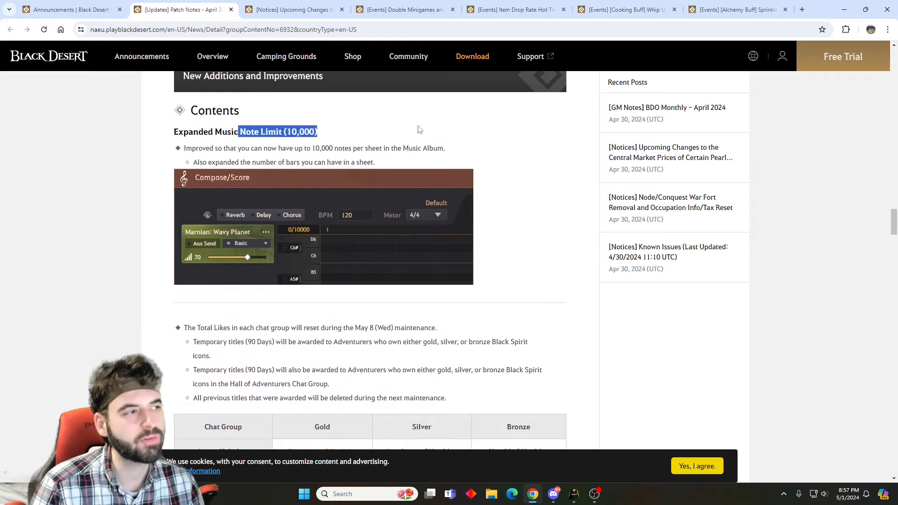
pyautogui.scroll(-3)
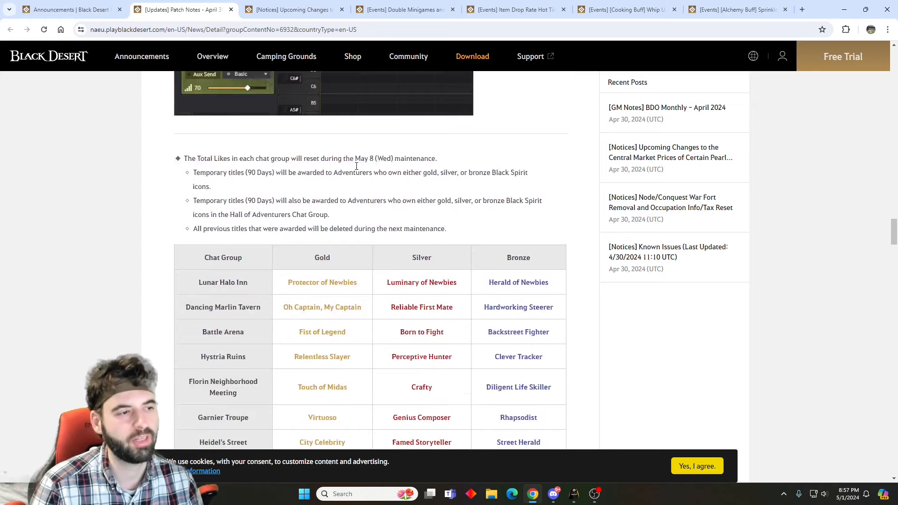
pyautogui.scroll(-3)
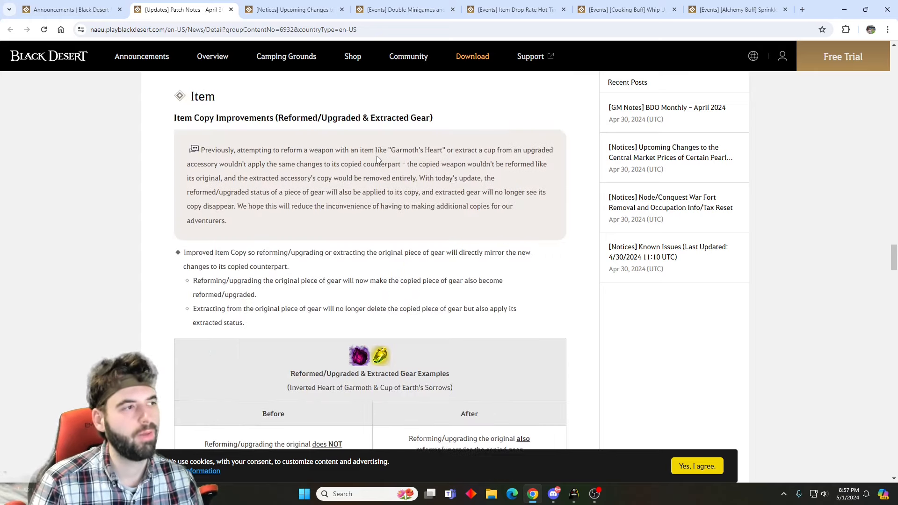
# Read on past the Godr-Ayed Blackstar weapon exchange changes to the Crossroads quest path-choice window.
pyautogui.scroll(3)
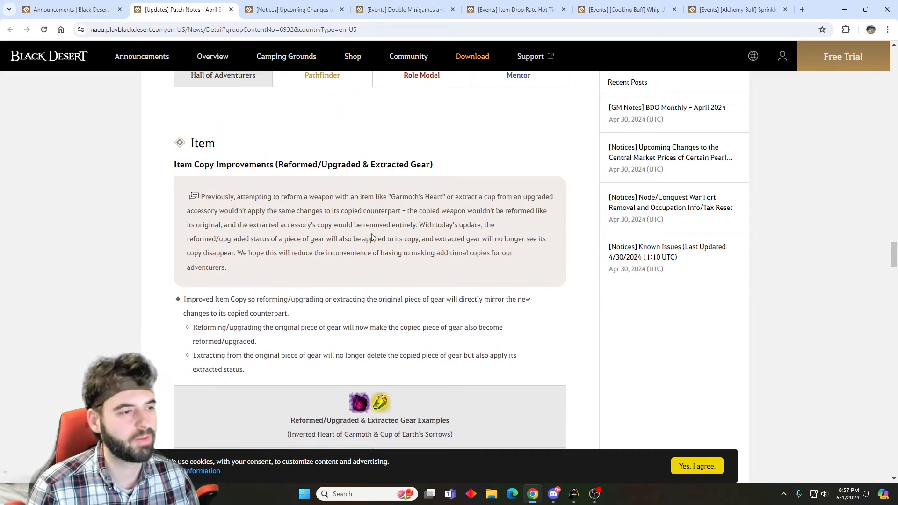
pyautogui.scroll(-3)
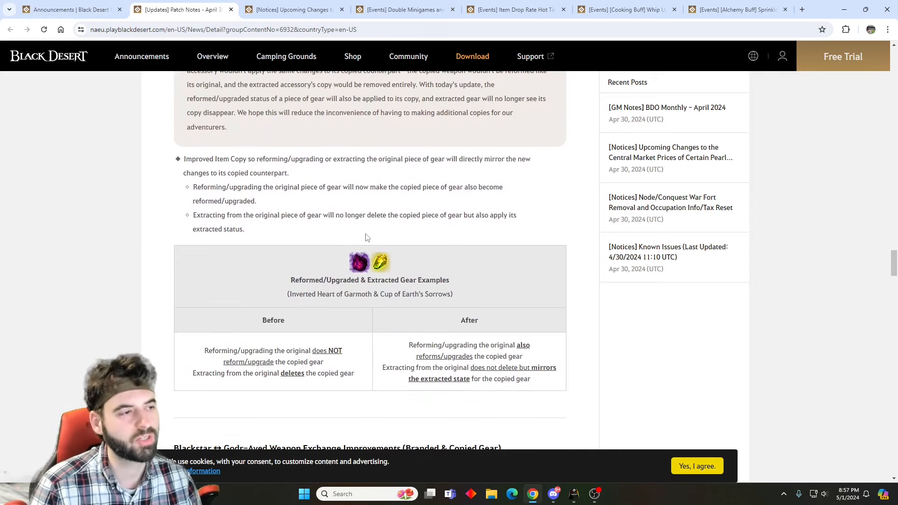
pyautogui.moveTo(507, 212)
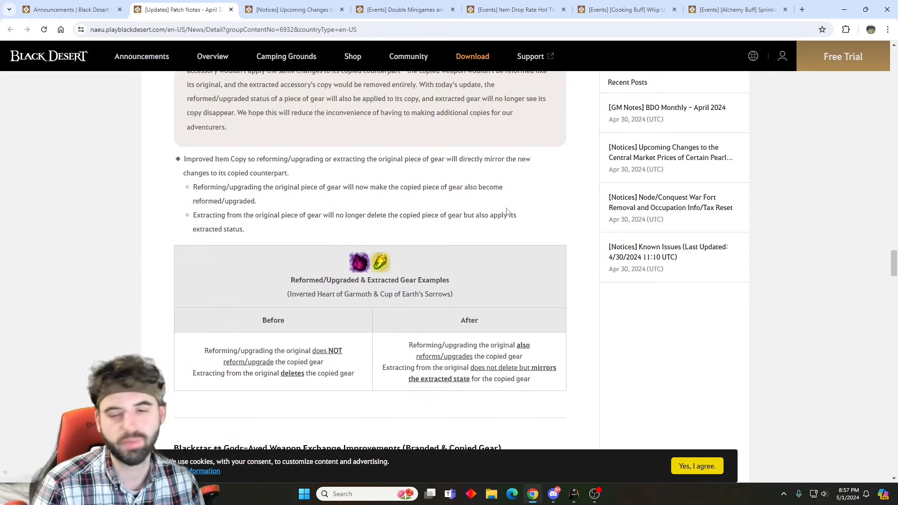
pyautogui.scroll(-3)
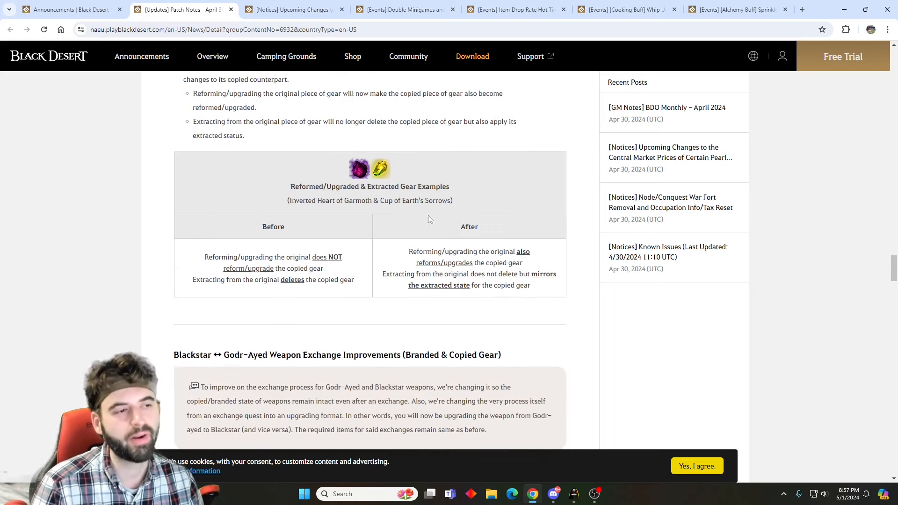
pyautogui.moveTo(402, 264)
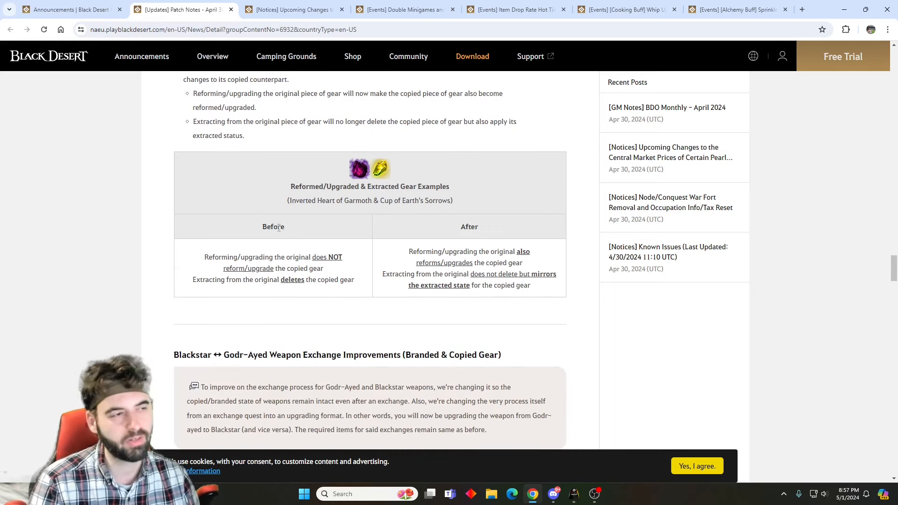
pyautogui.moveTo(302, 294)
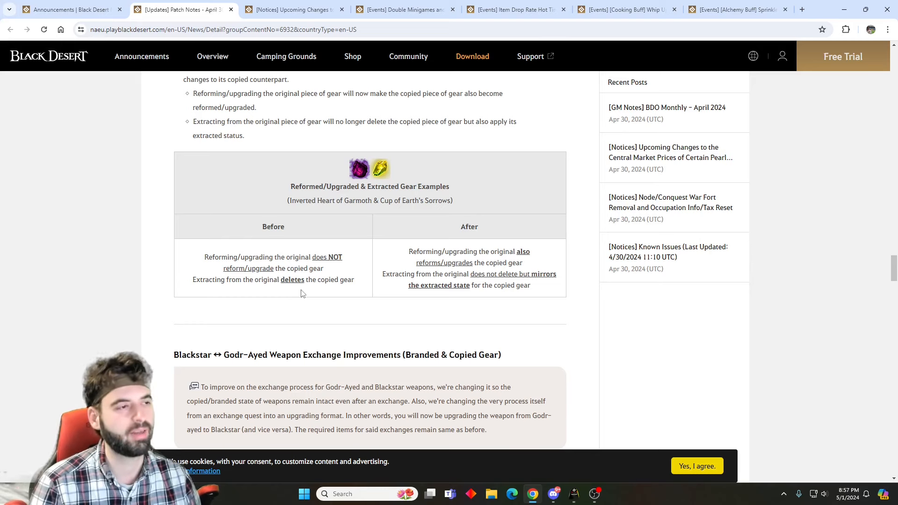
pyautogui.scroll(-3)
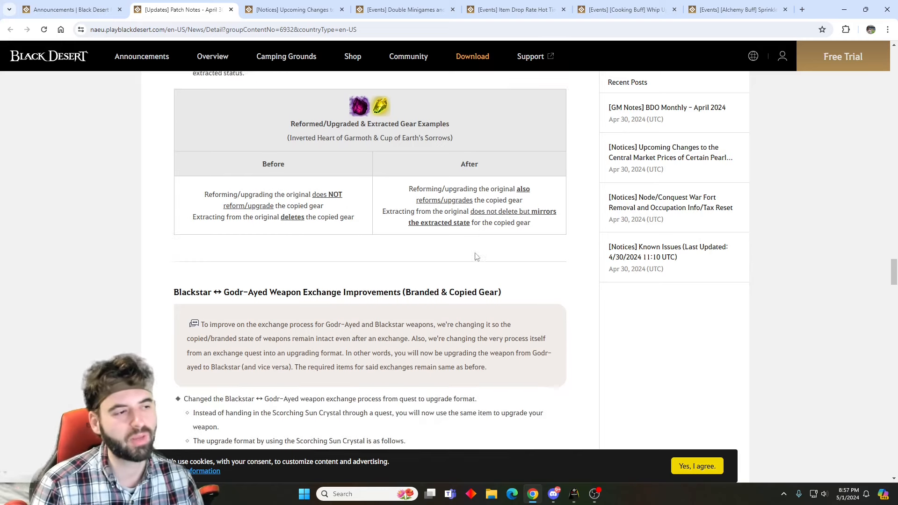
pyautogui.scroll(-3)
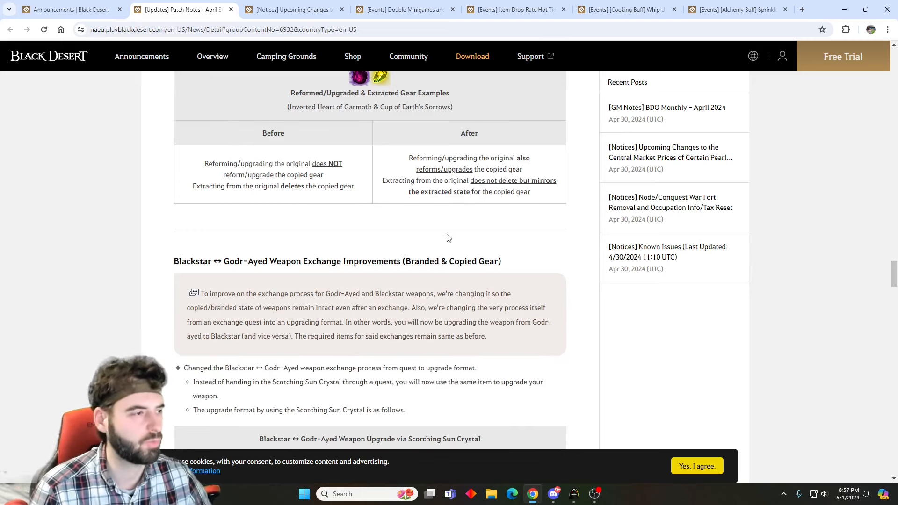
pyautogui.scroll(-3)
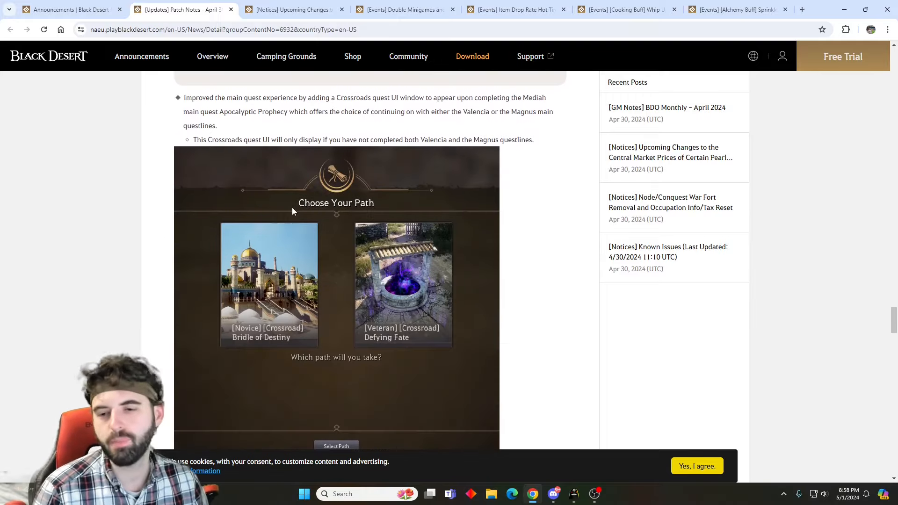
# Move past the Choose Your Path image to the knowledge removal table and Manor daily quest requirement change.
pyautogui.scroll(-3)
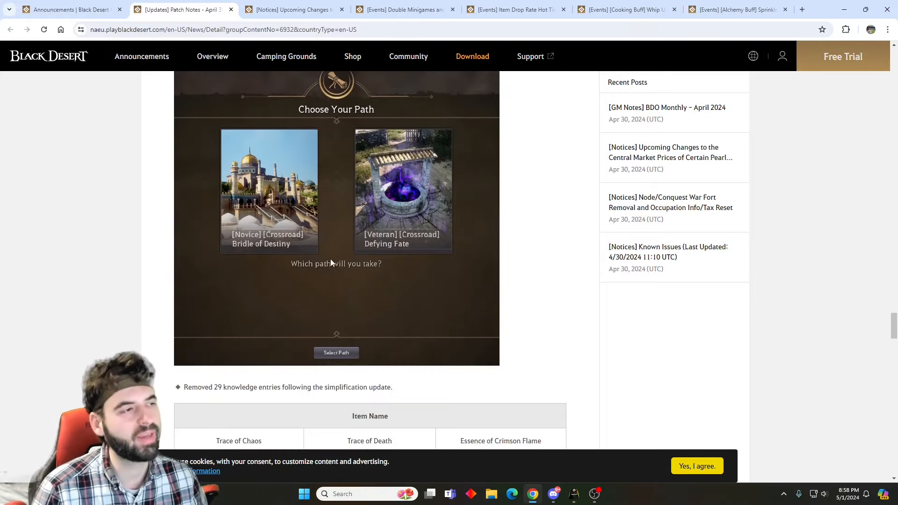
pyautogui.scroll(3)
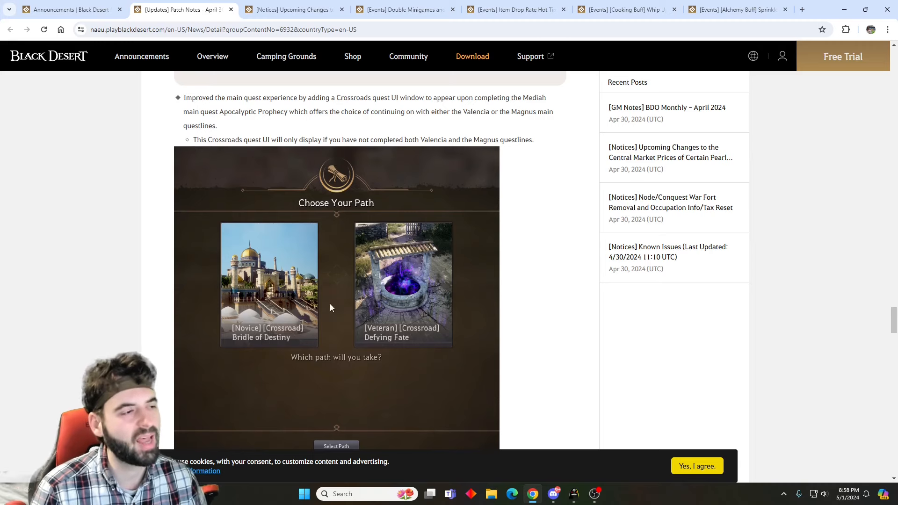
pyautogui.moveTo(297, 332)
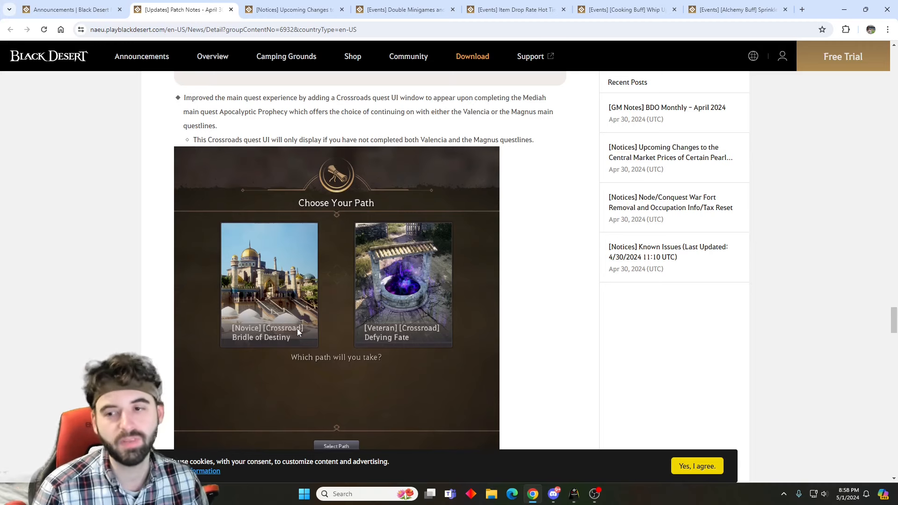
pyautogui.moveTo(418, 333)
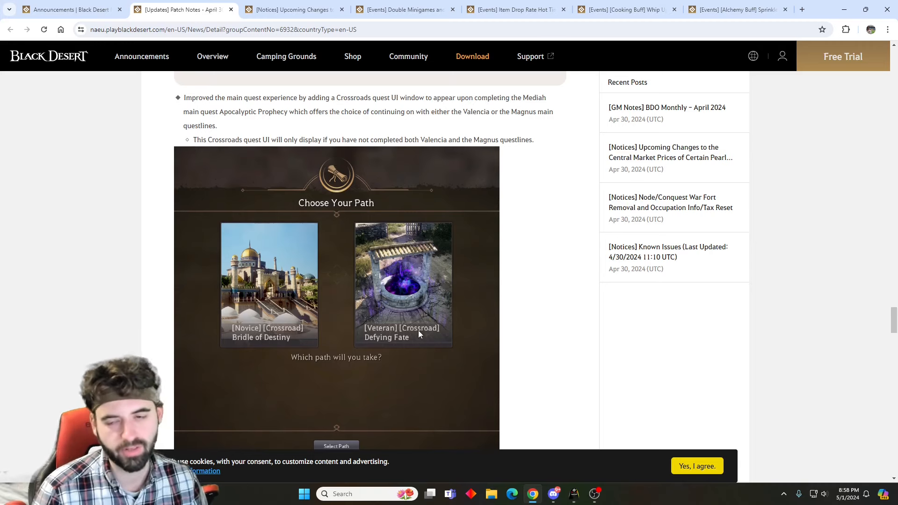
pyautogui.moveTo(363, 264)
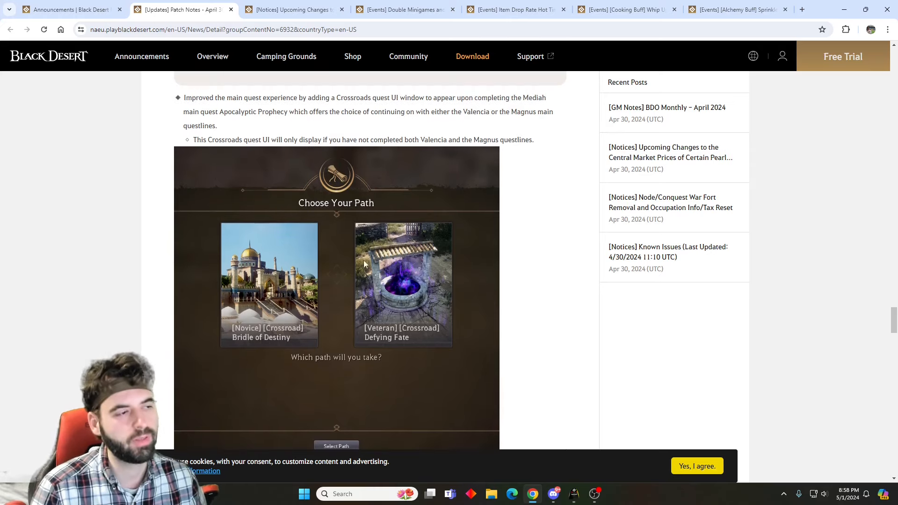
pyautogui.scroll(-3)
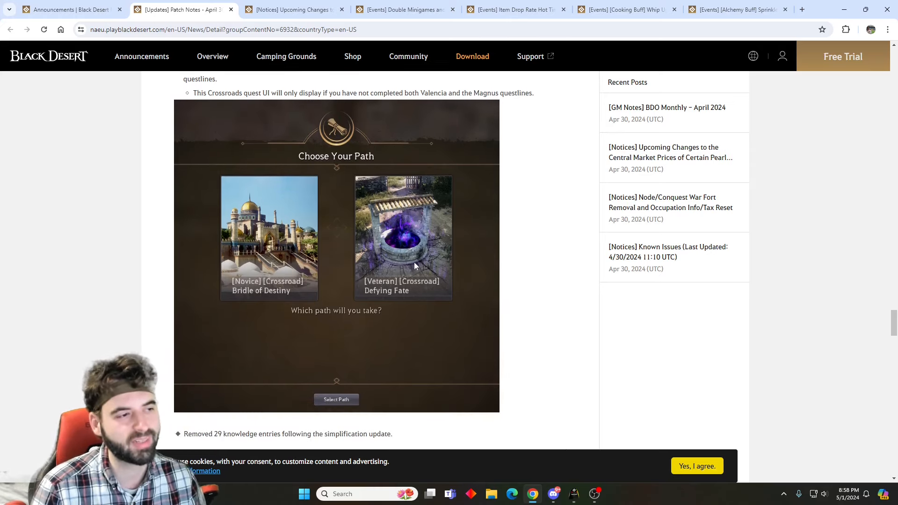
pyautogui.moveTo(460, 292)
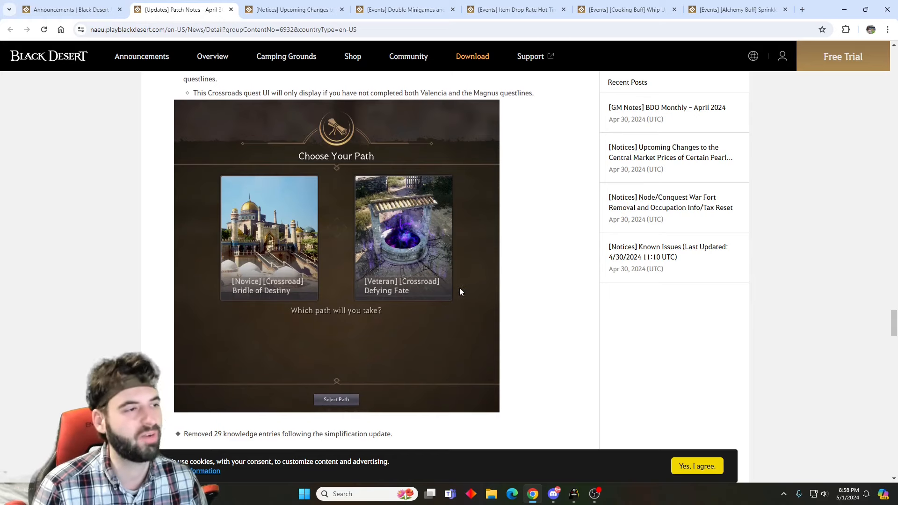
pyautogui.scroll(3)
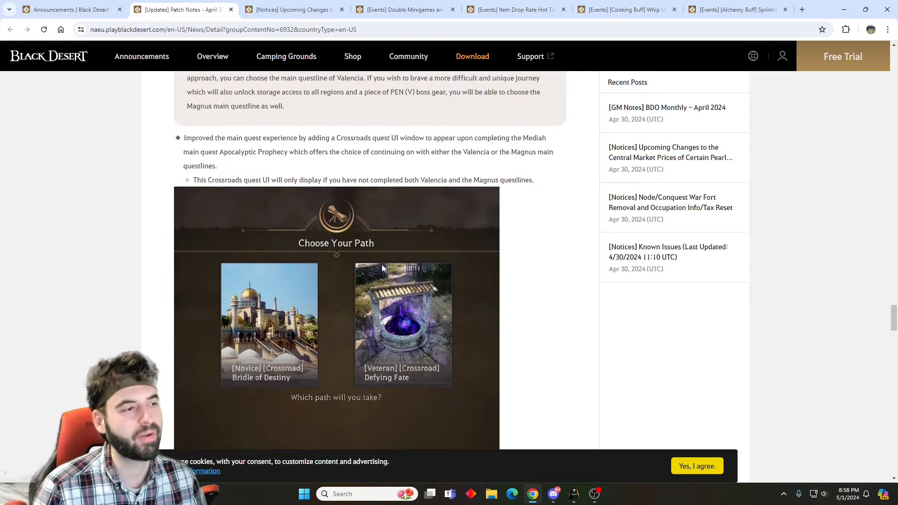
pyautogui.scroll(-3)
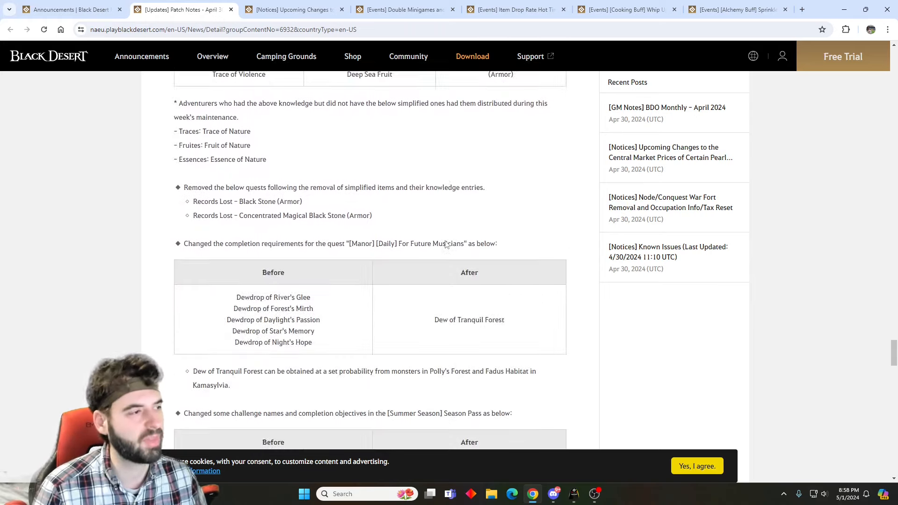
# Reach the Summer Season Pass challenge changes and the Day 30 Moghulis season quest requirement table.
pyautogui.scroll(3)
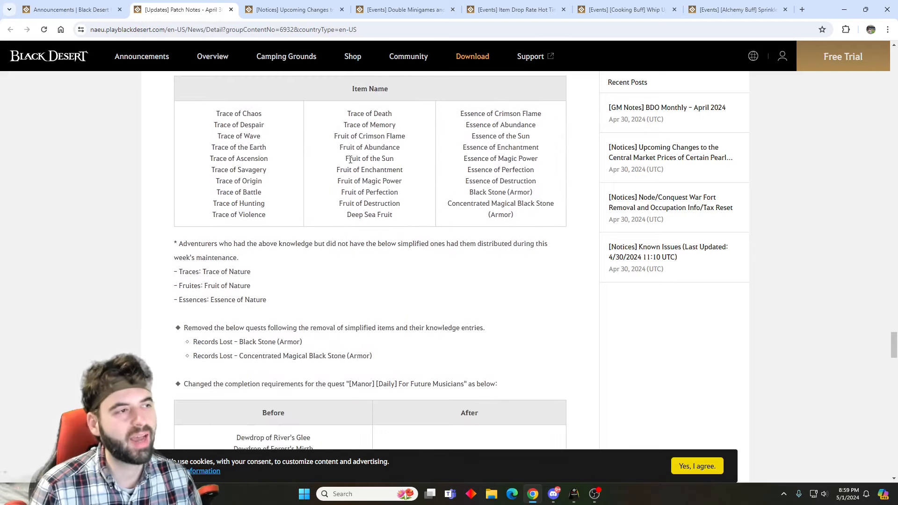
pyautogui.scroll(-3)
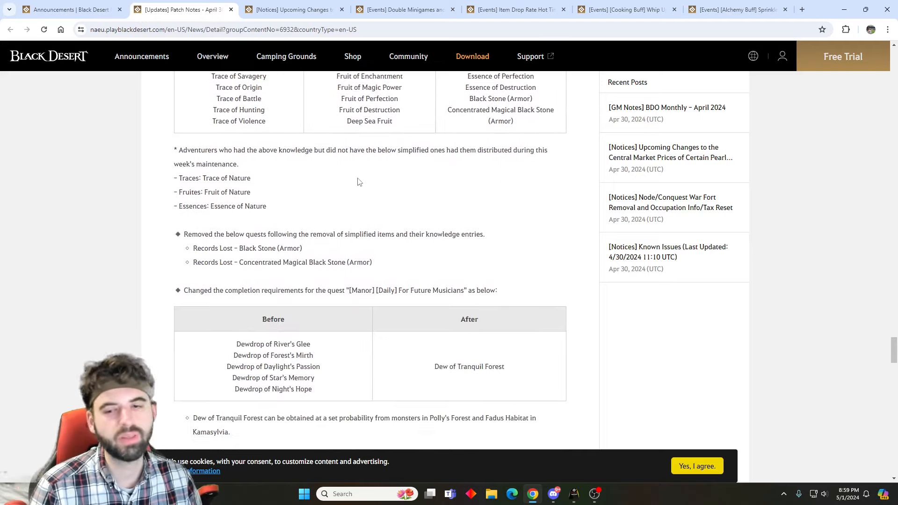
pyautogui.scroll(-3)
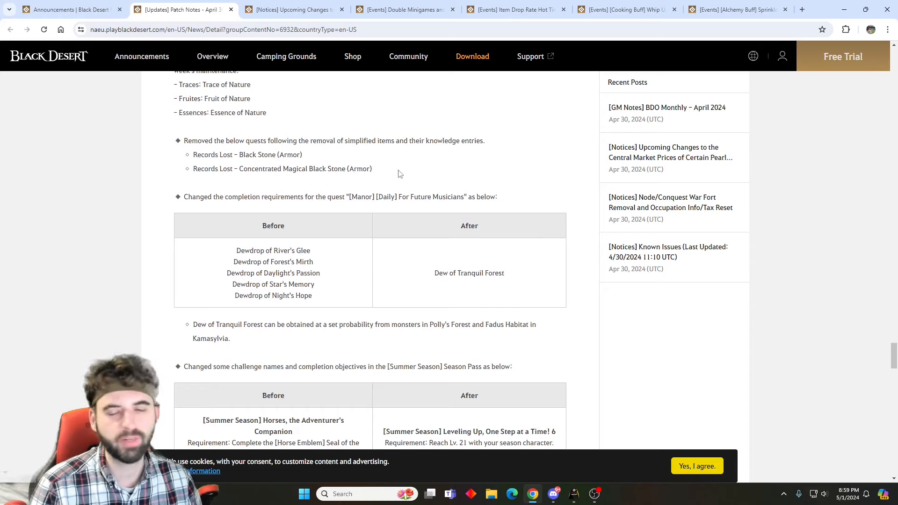
pyautogui.scroll(-3)
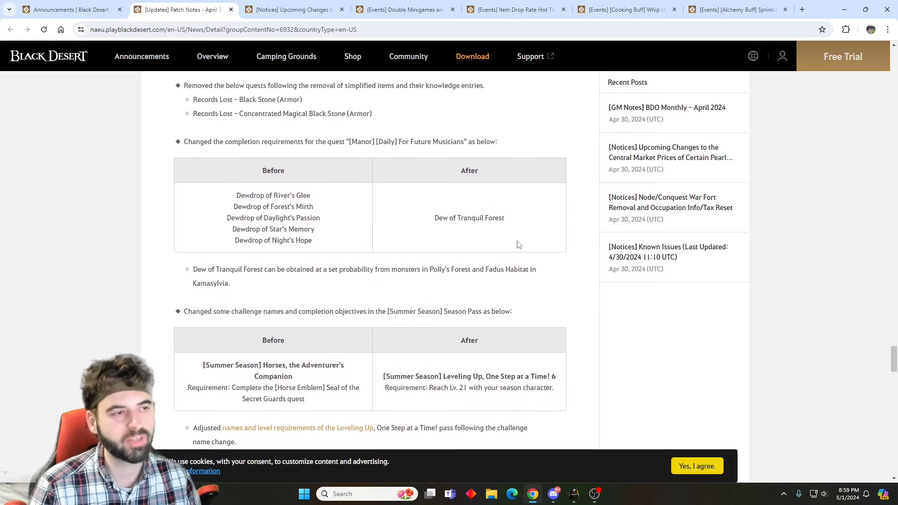
pyautogui.scroll(-3)
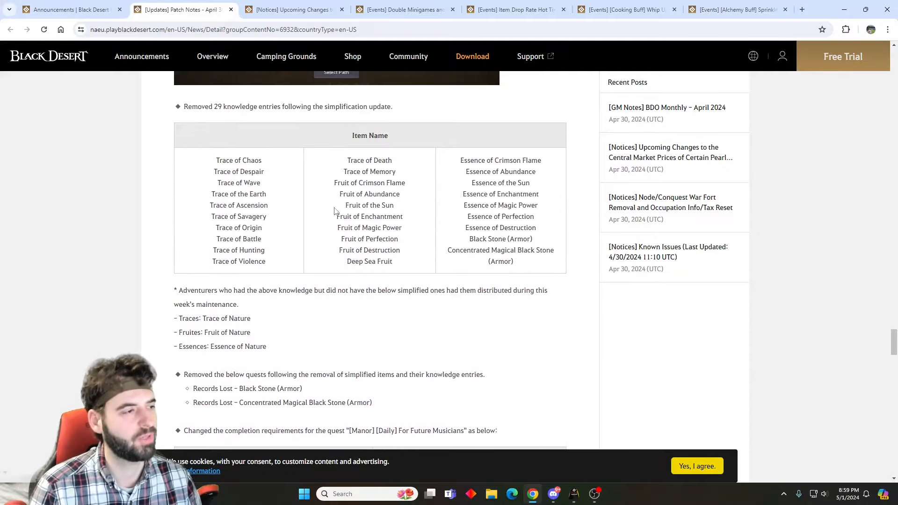
pyautogui.scroll(-3)
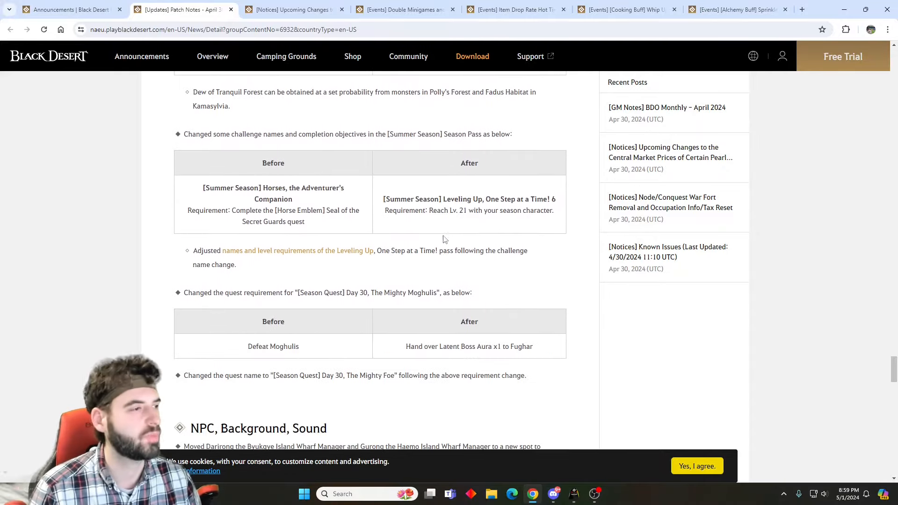
pyautogui.scroll(-3)
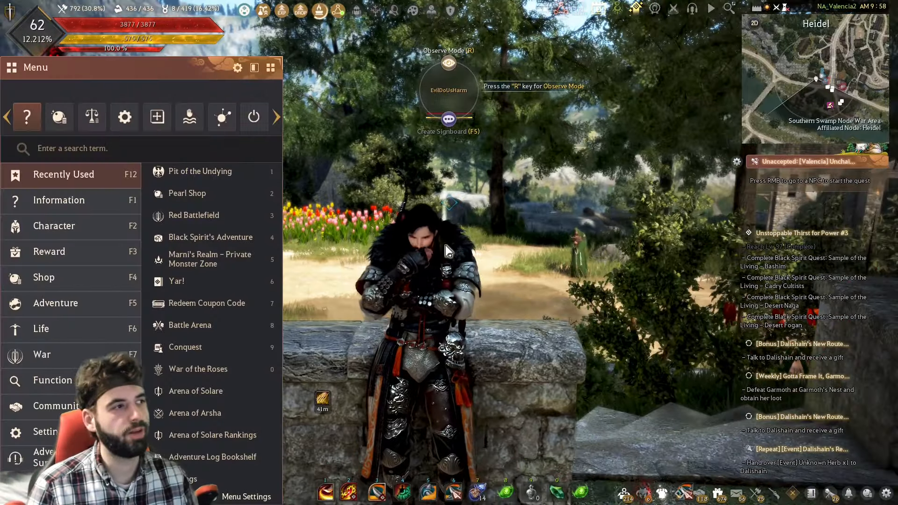
pyautogui.moveTo(272, 67)
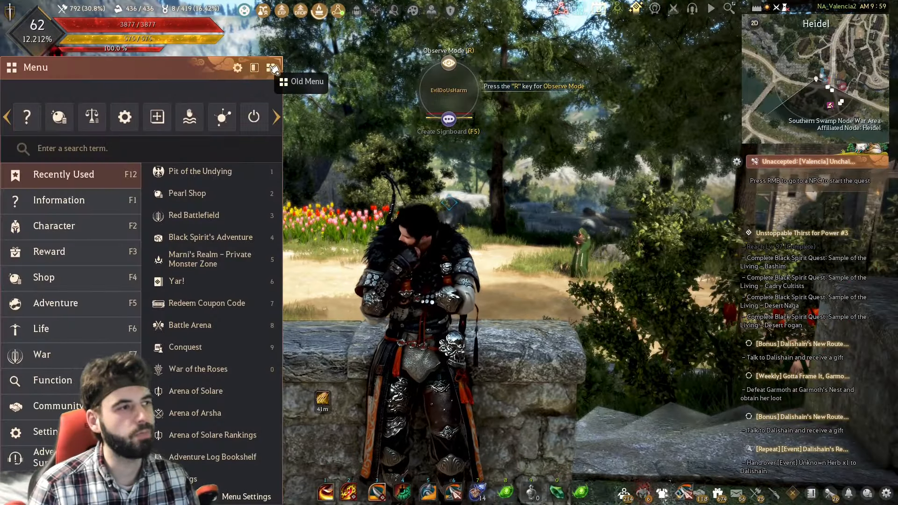
# Switch the in-game Menu window to the old grid of menu icons.
pyautogui.click(273, 67)
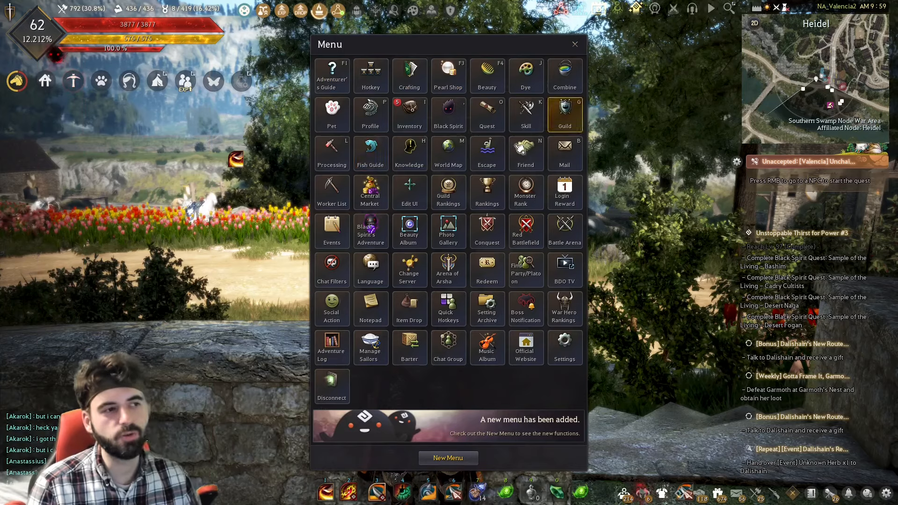
pyautogui.moveTo(448, 153)
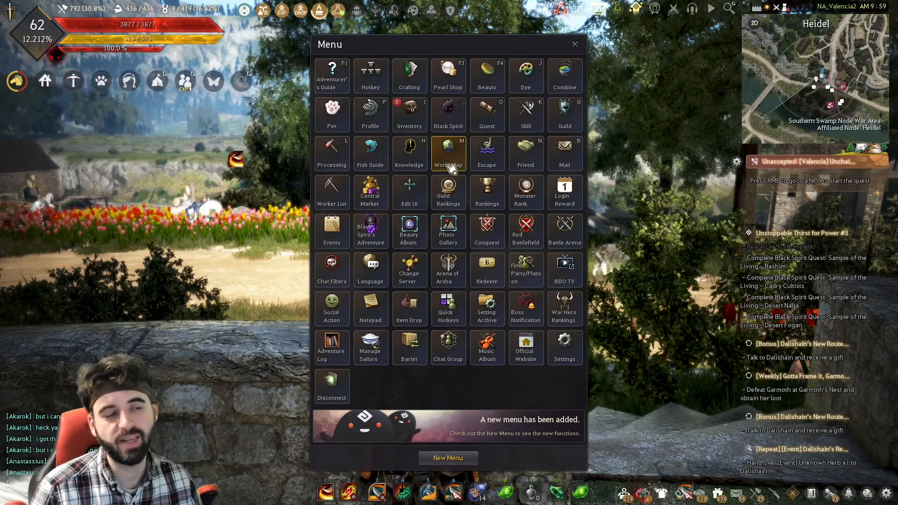
pyautogui.moveTo(487, 192)
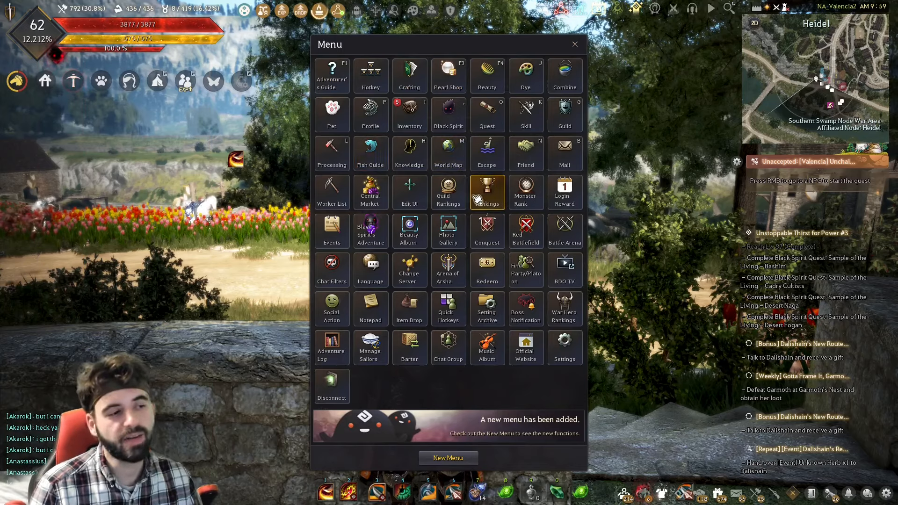
pyautogui.moveTo(448, 153)
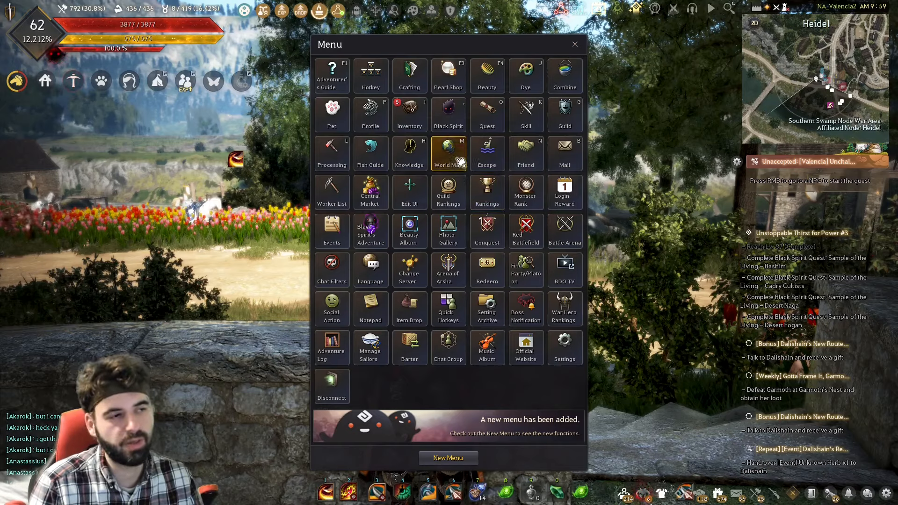
pyautogui.moveTo(448, 191)
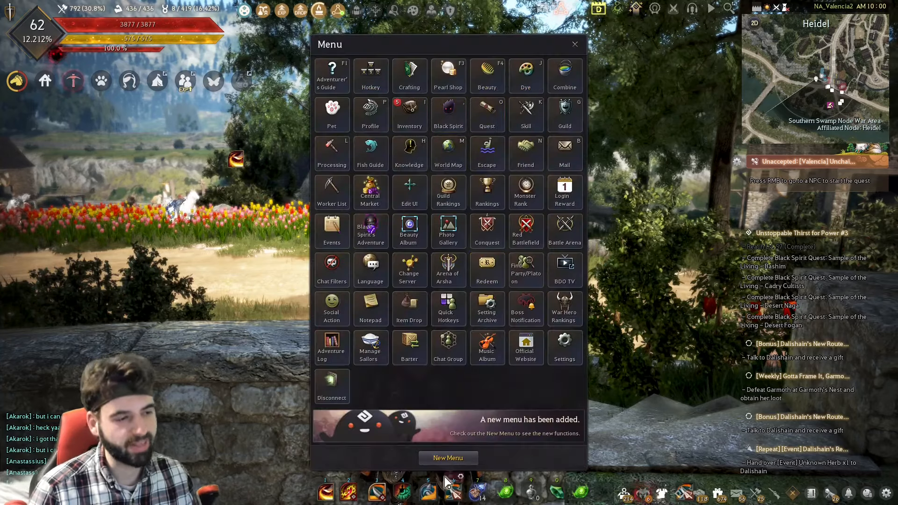
pyautogui.click(448, 458)
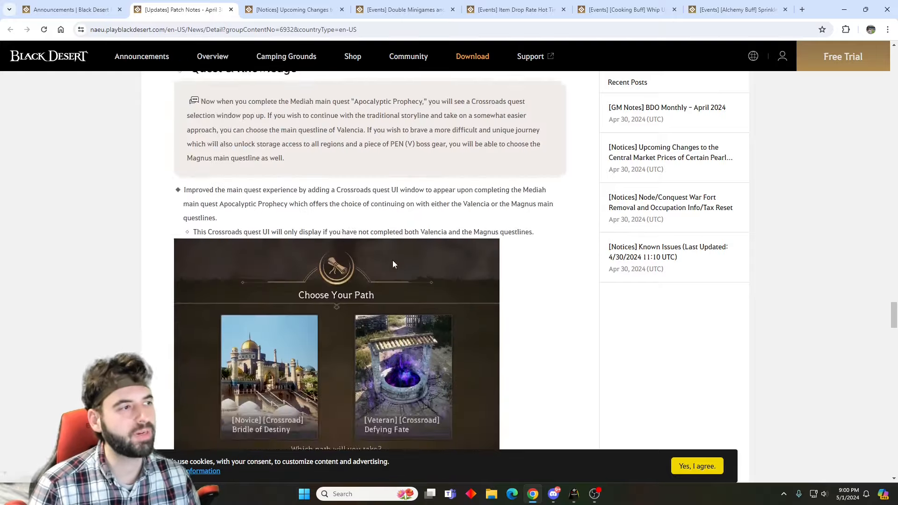
# Scroll the patch notes back toward the chat group titles table and Dalishain's Elixir alchemy event section.
pyautogui.scroll(-3)
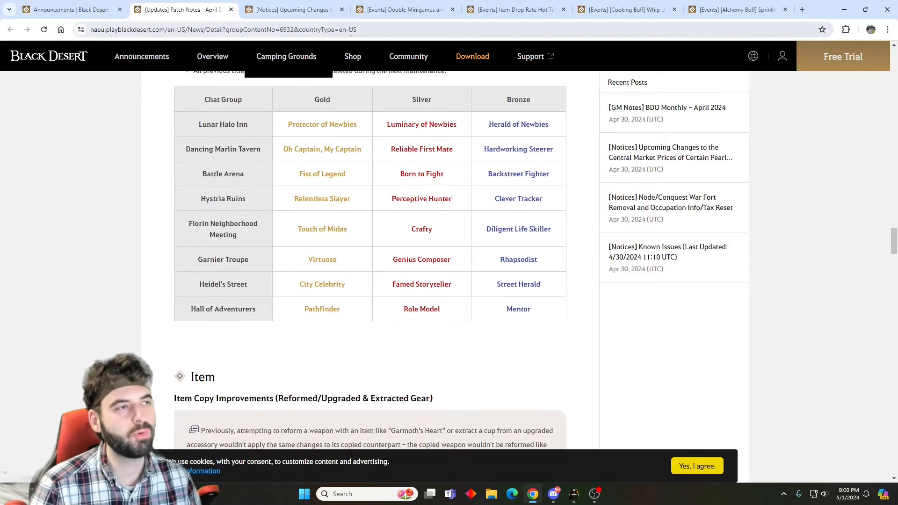
pyautogui.scroll(-3)
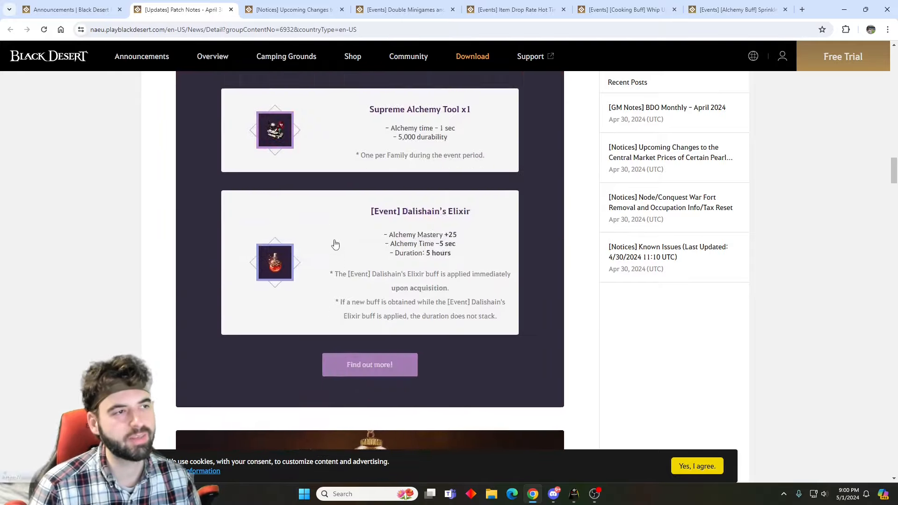